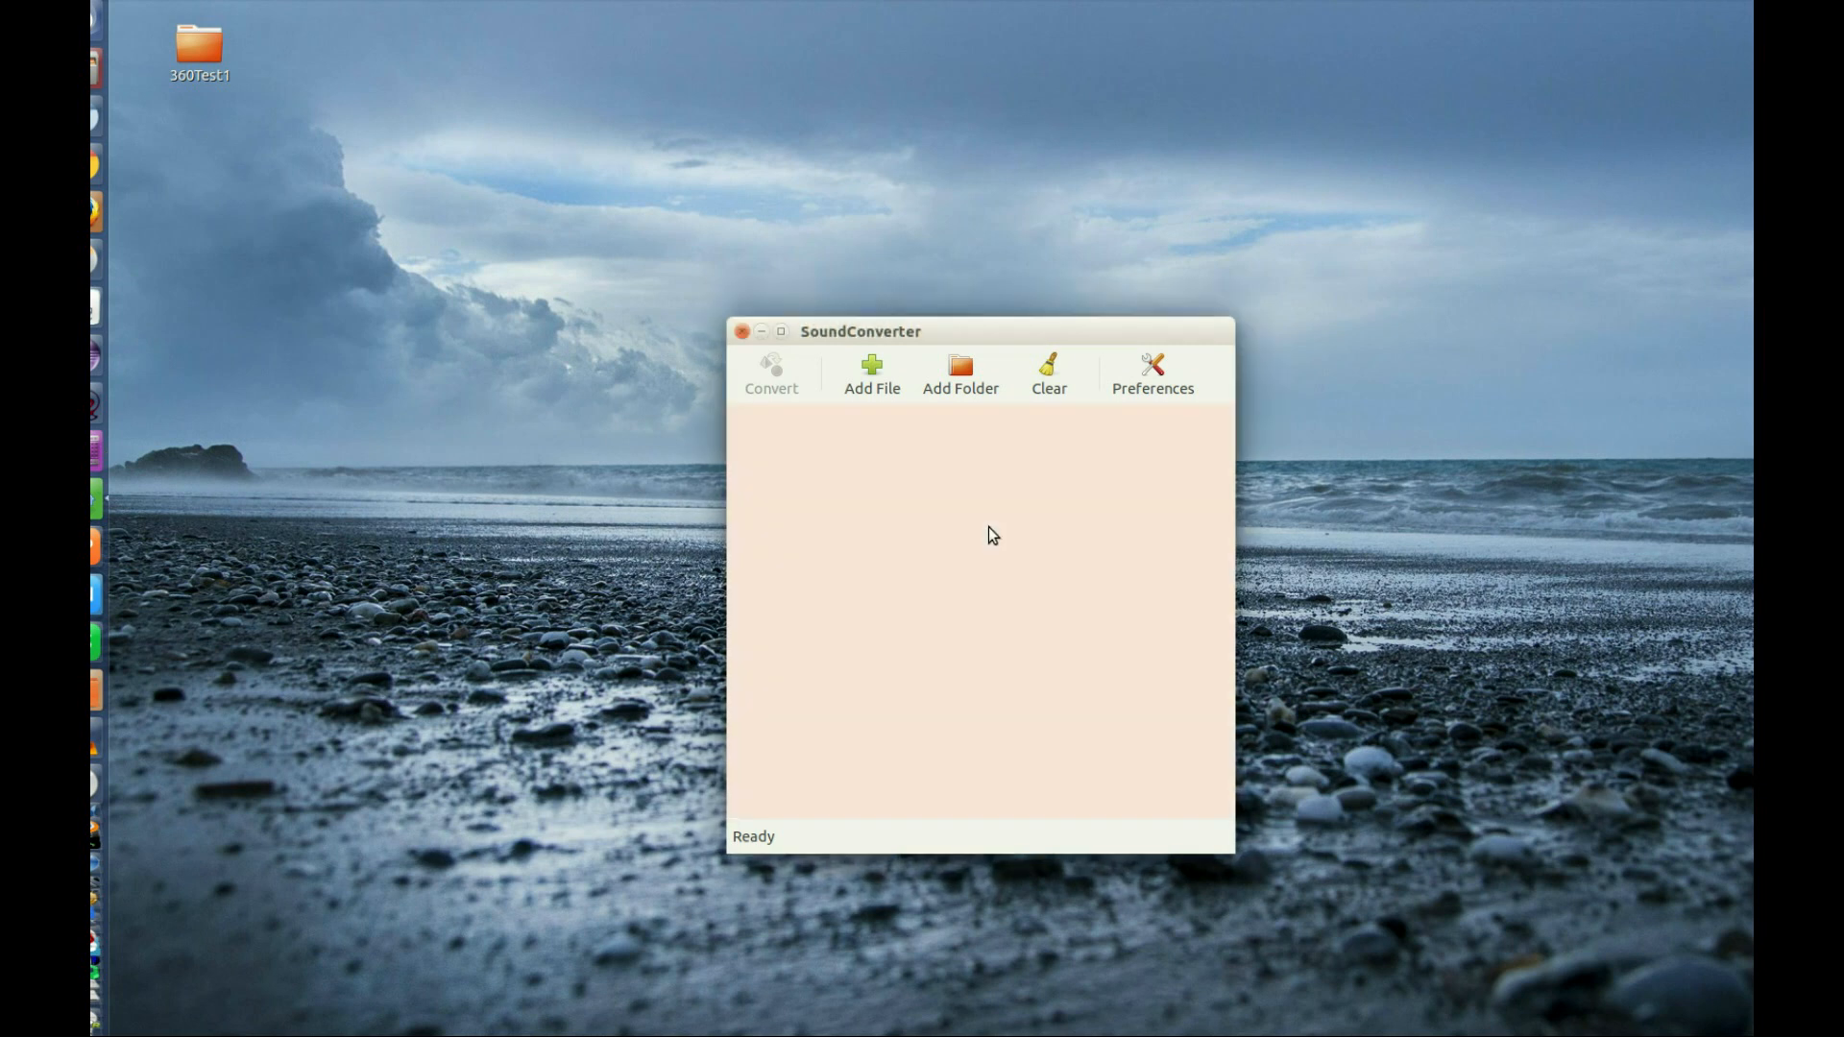
{"action": "mouse_move", "coordinate": [995, 290]}
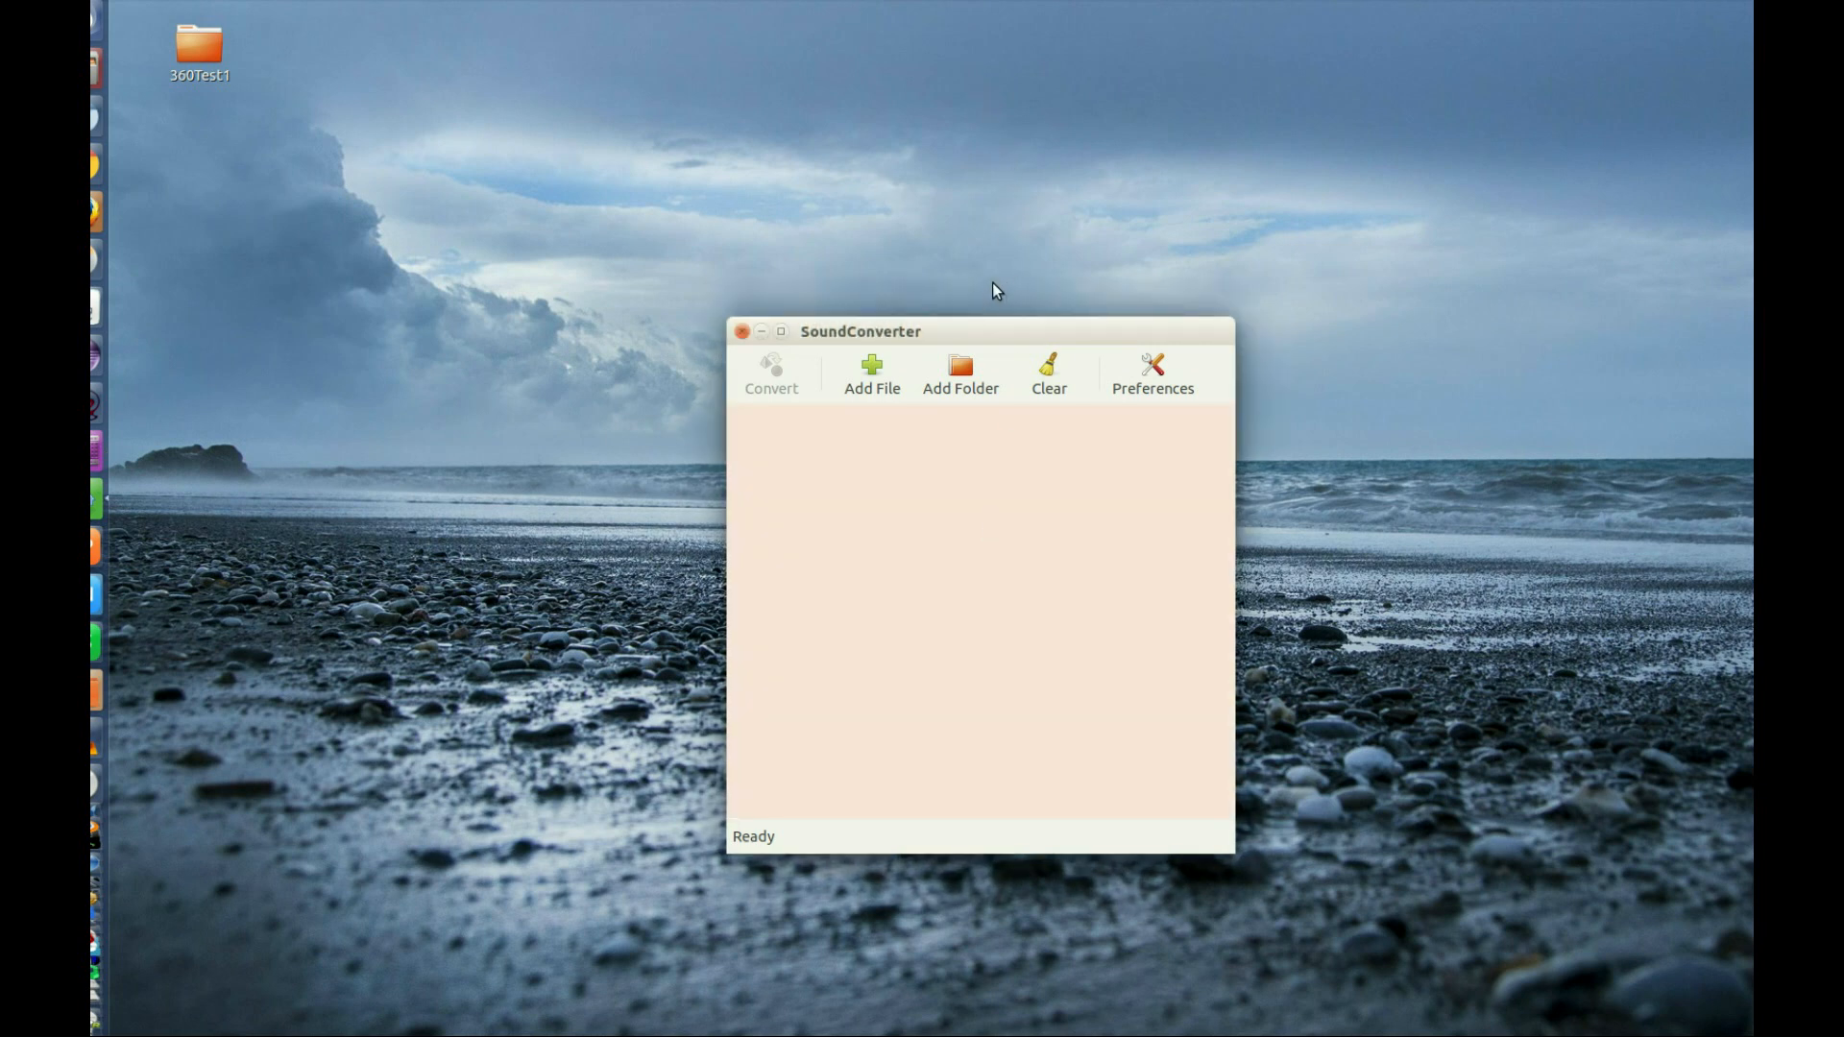
{"action": "mouse_move", "coordinate": [934, 244]}
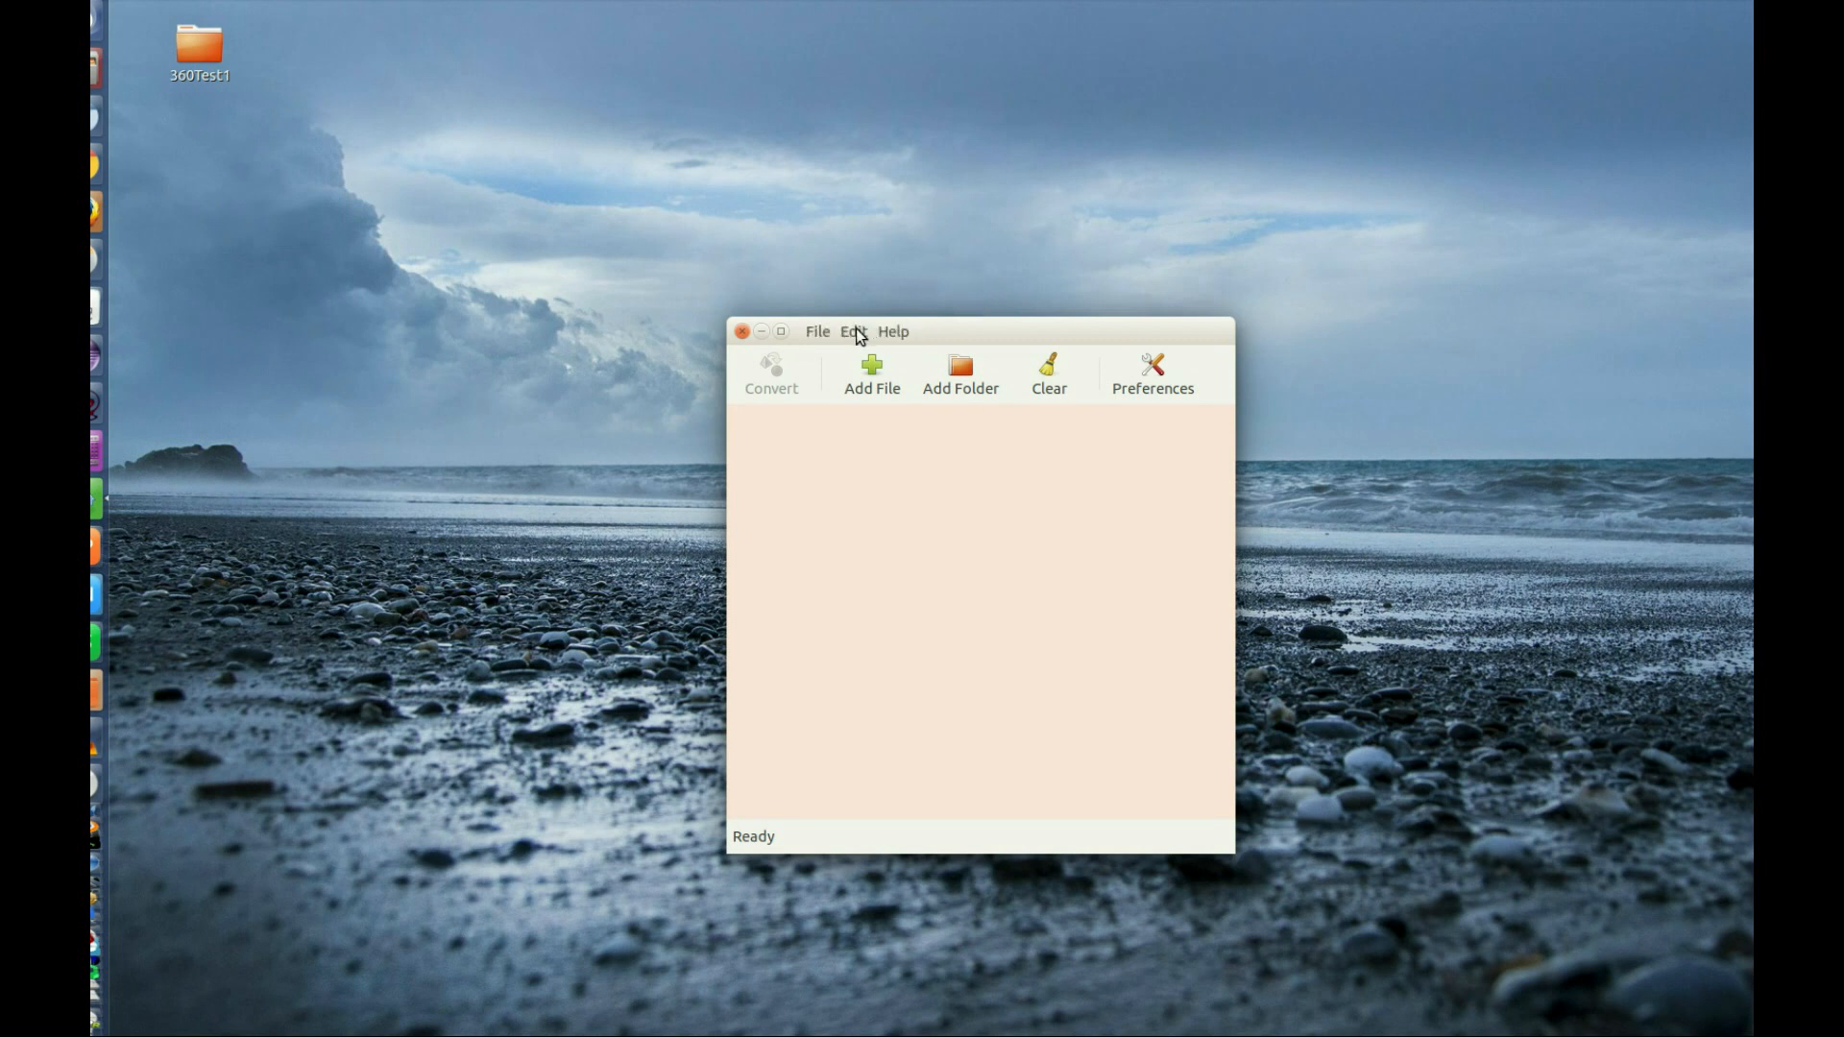
Show the Edit menu listing the Preferences entry
{"action": "left_click", "coordinate": [851, 332]}
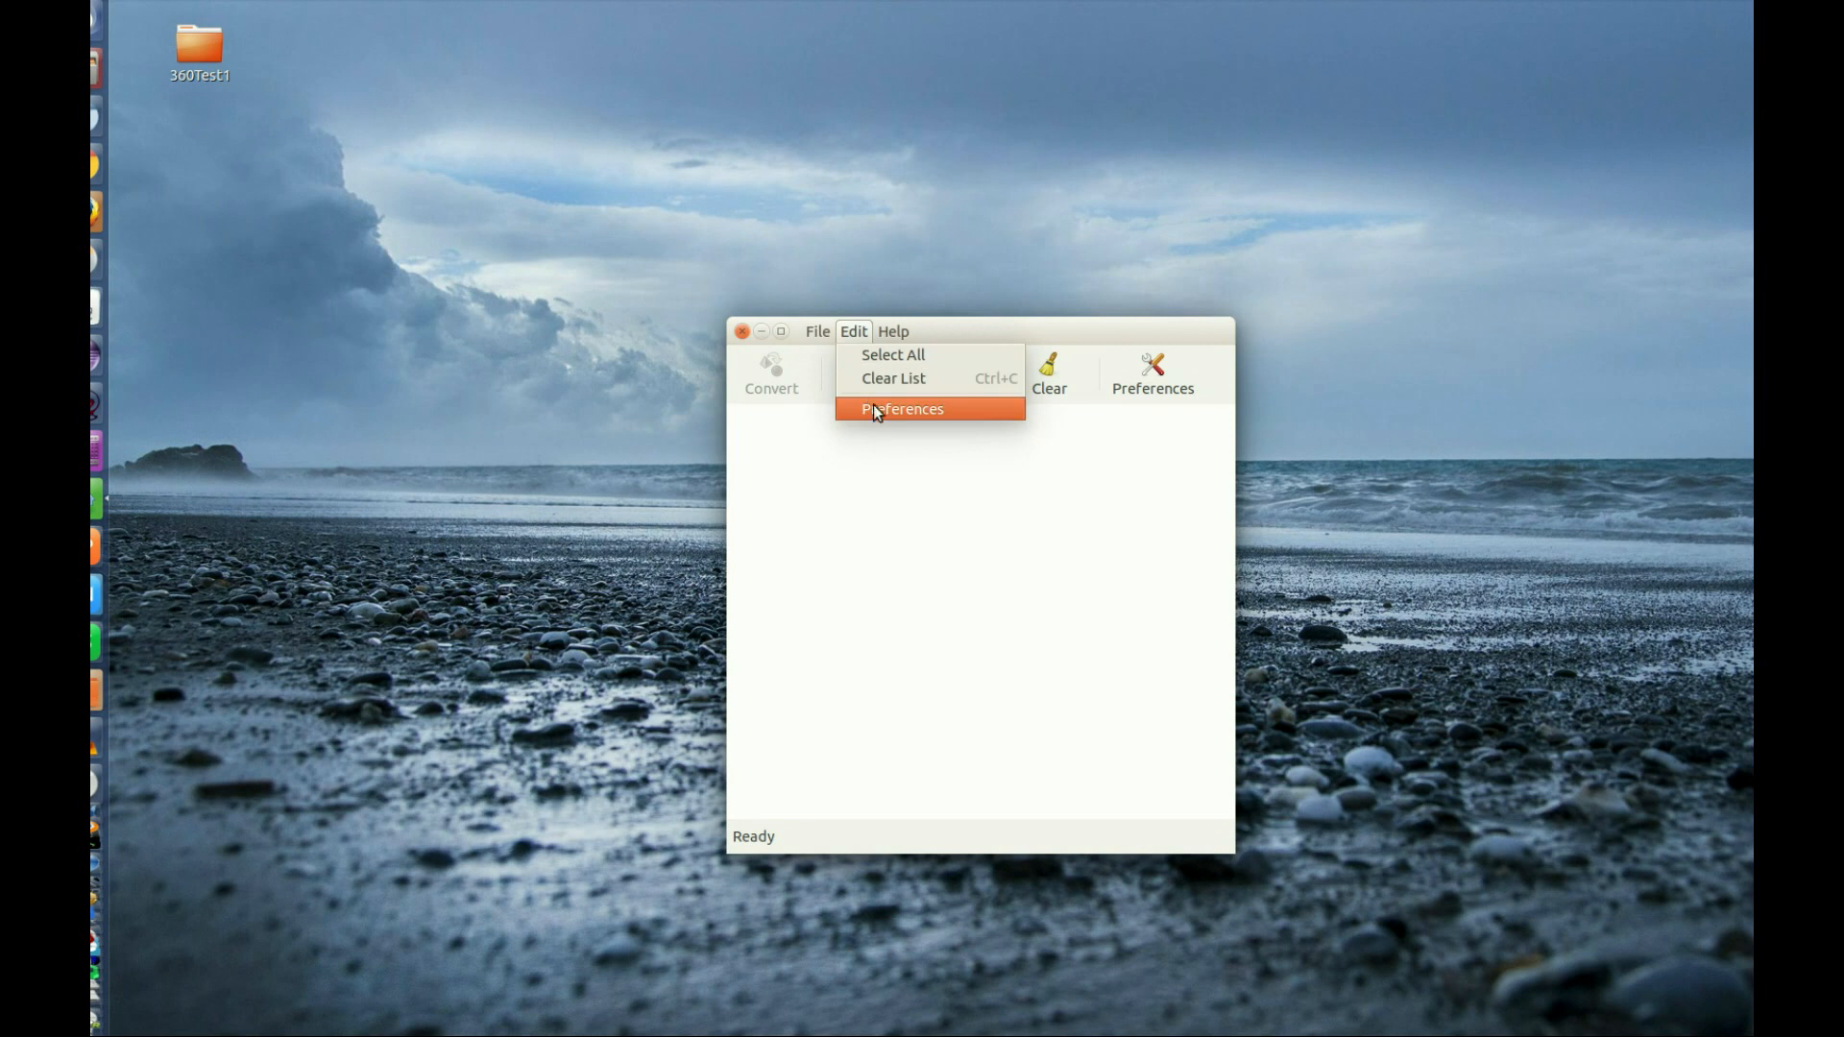
{"action": "mouse_move", "coordinate": [882, 419]}
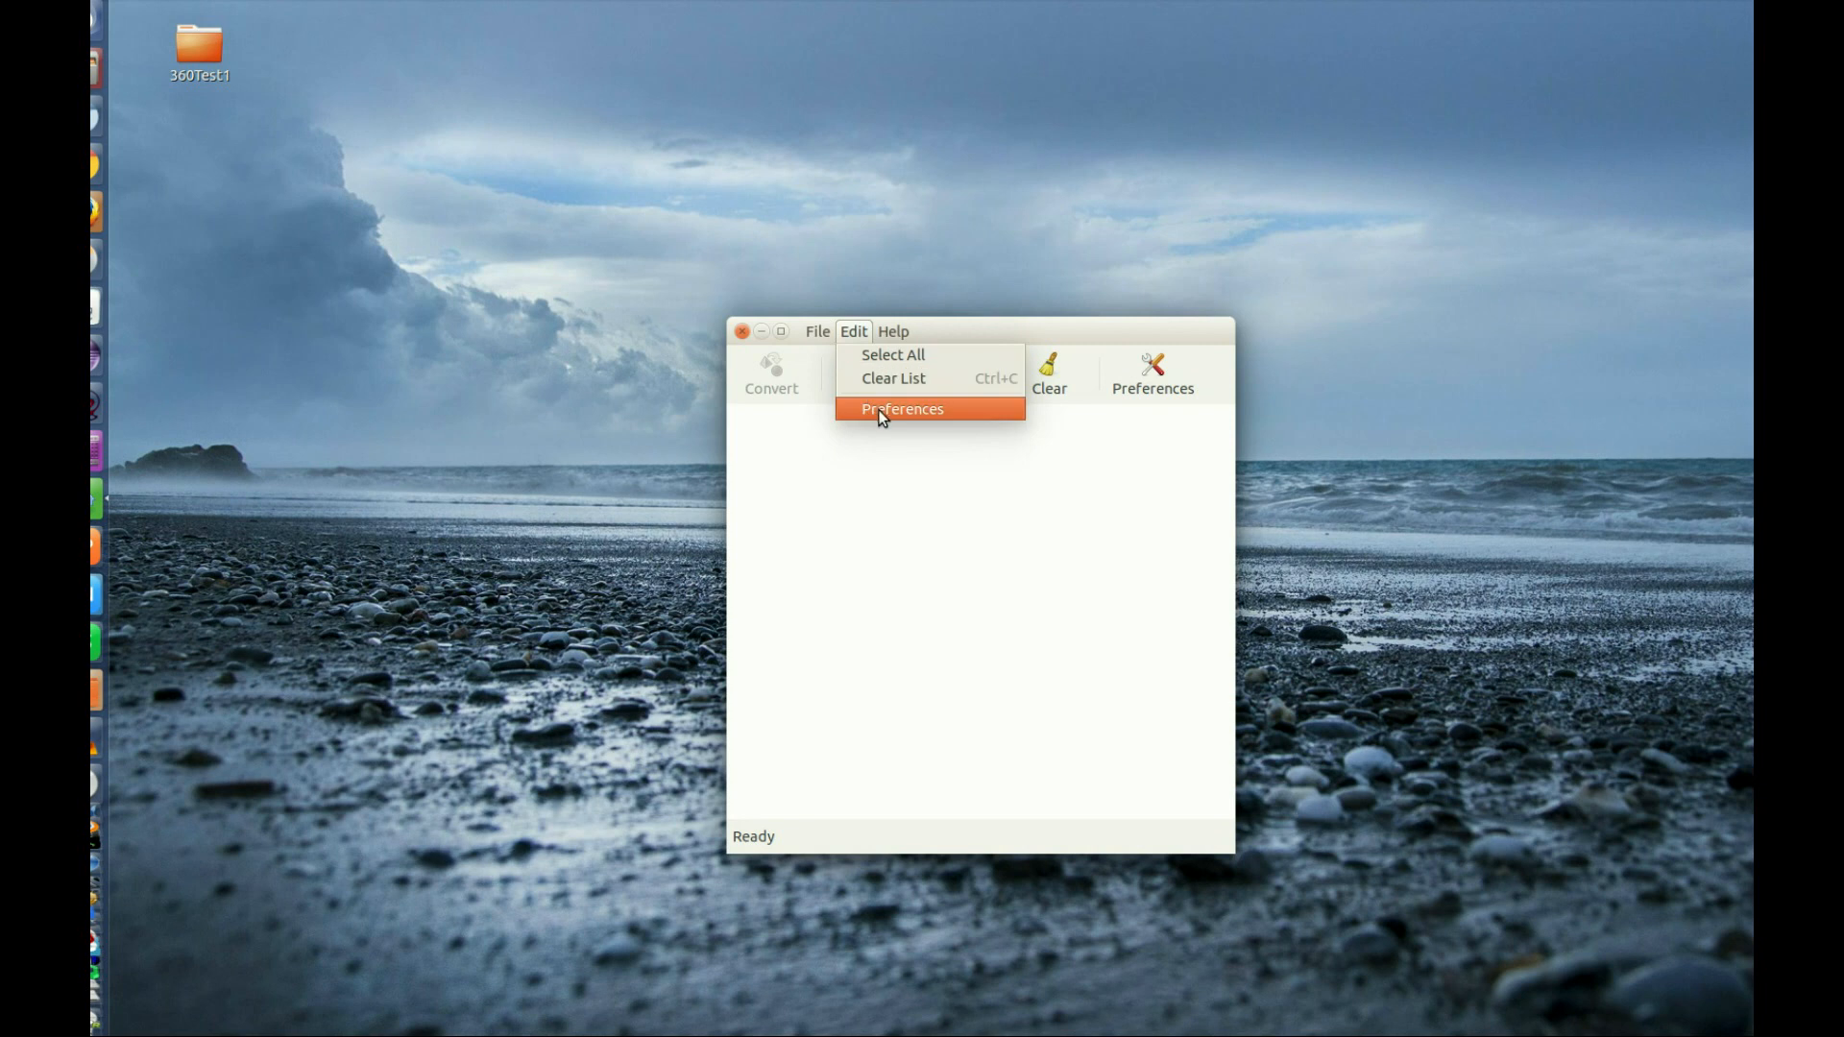
In Preferences, turn on 'Delete original file' while keeping MP3 (.mp3) as the output format
{"action": "left_click", "coordinate": [903, 407]}
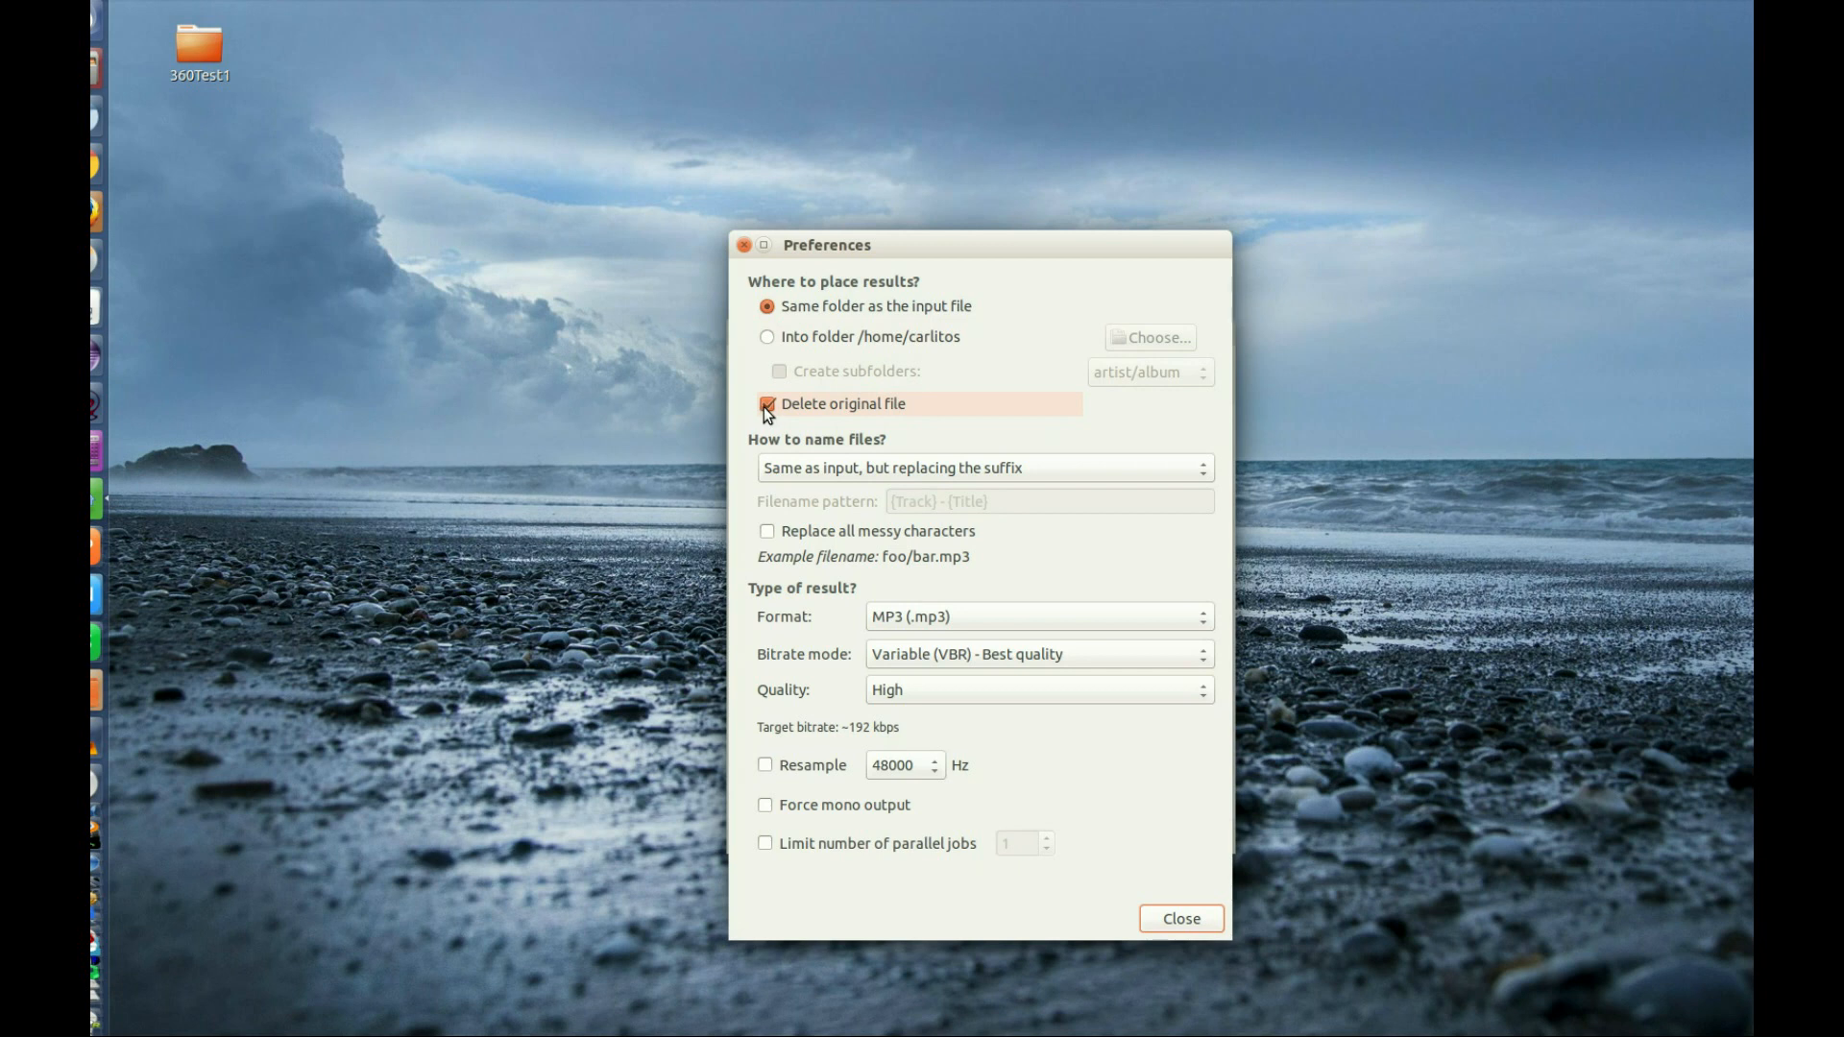
{"action": "left_click", "coordinate": [767, 404]}
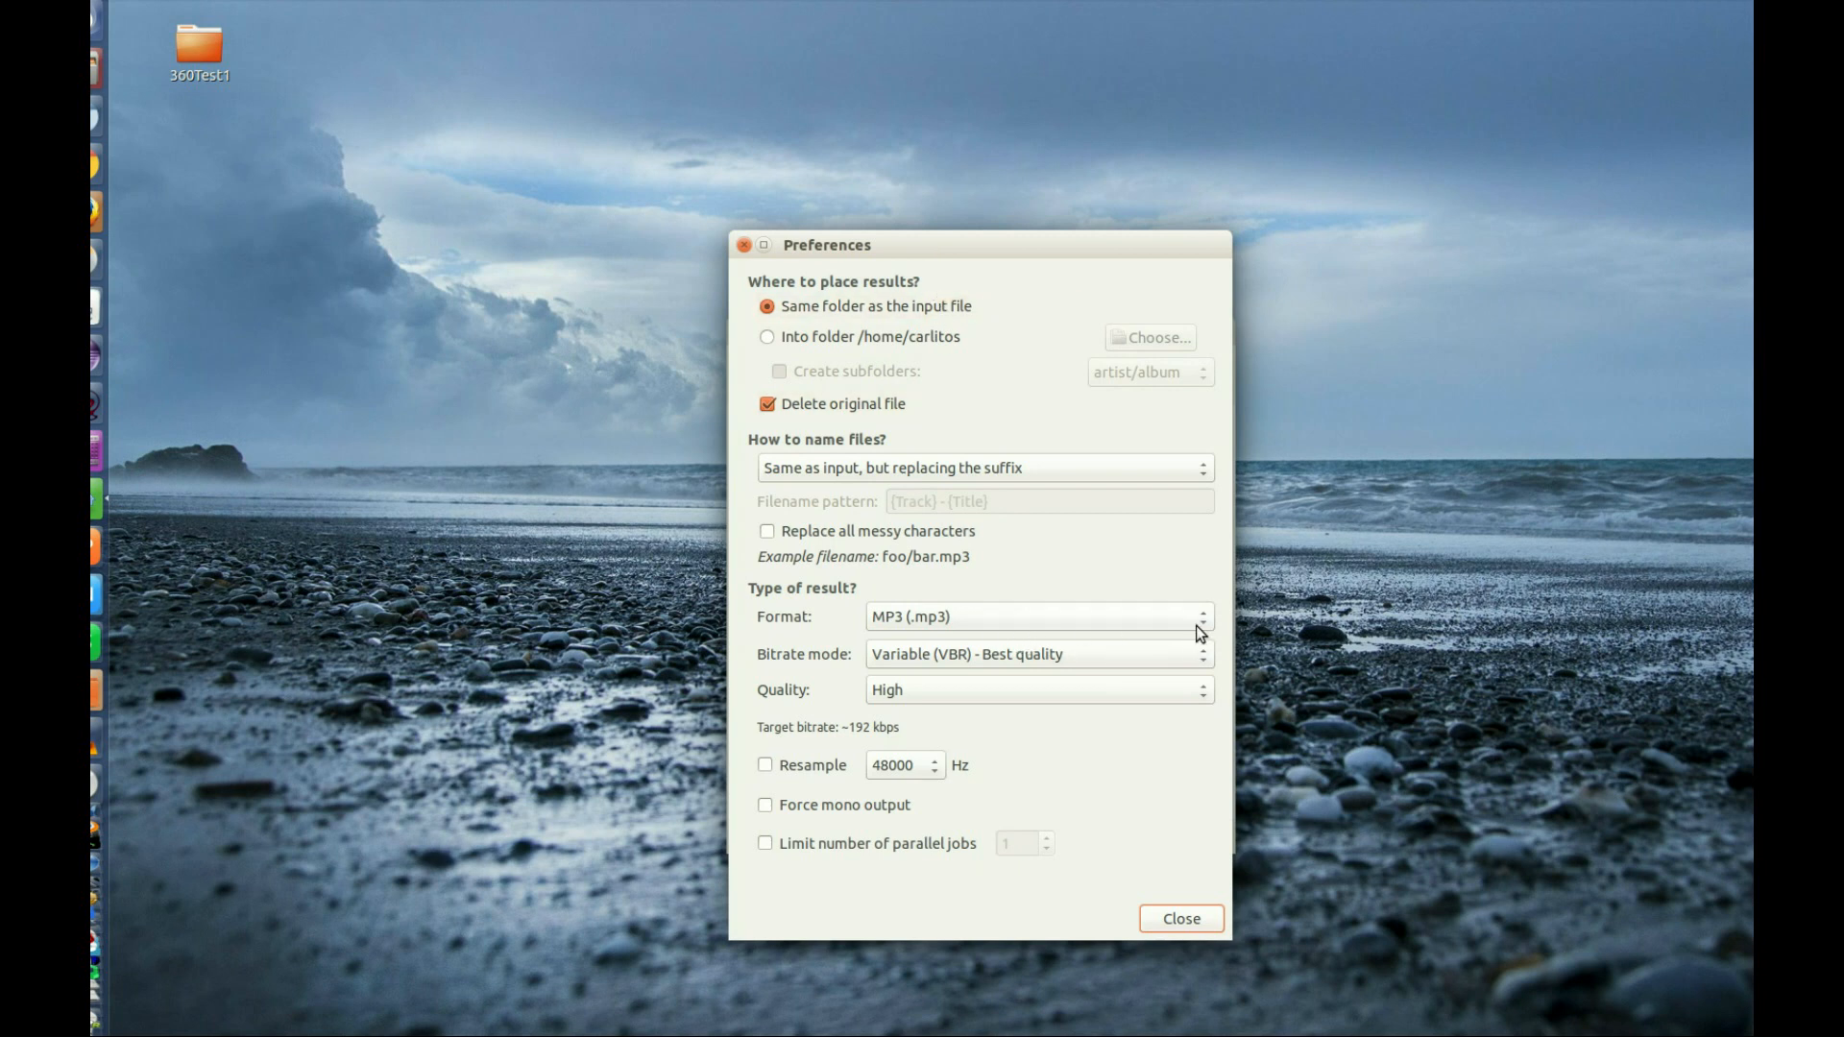
{"action": "mouse_move", "coordinate": [1048, 665]}
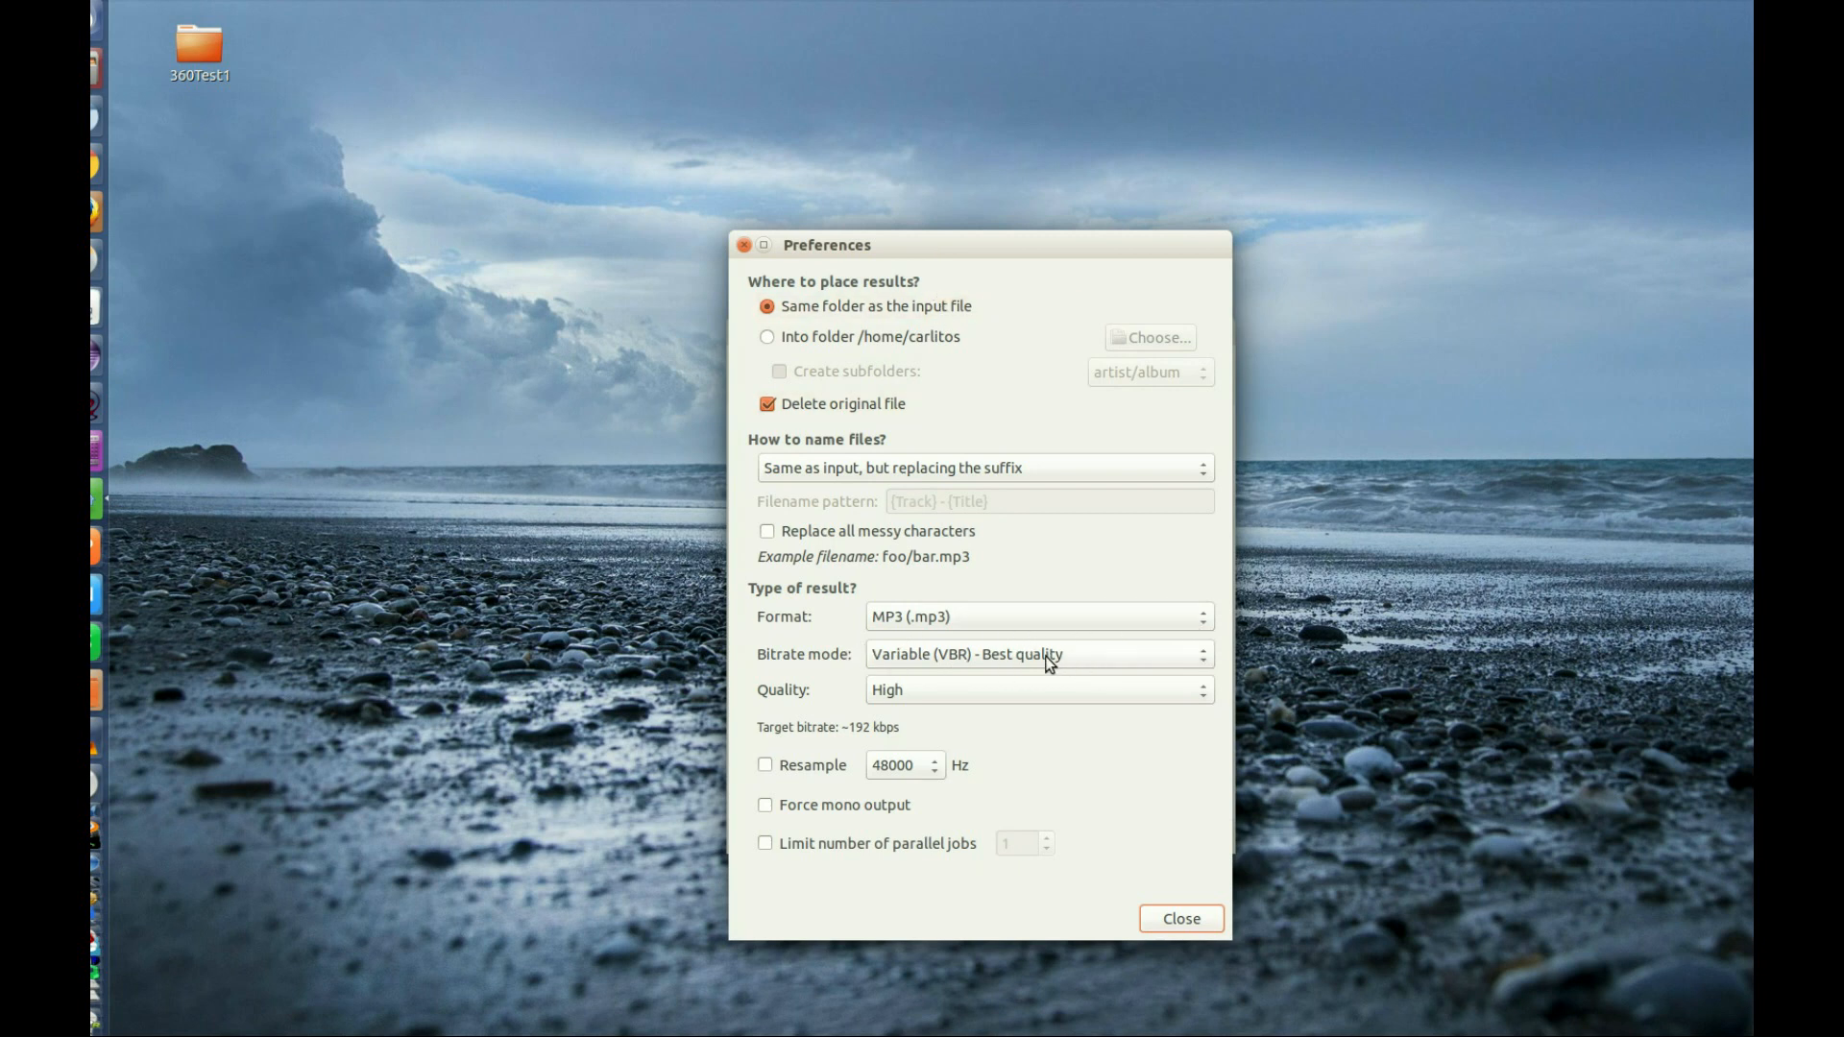
{"action": "mouse_move", "coordinate": [1009, 714]}
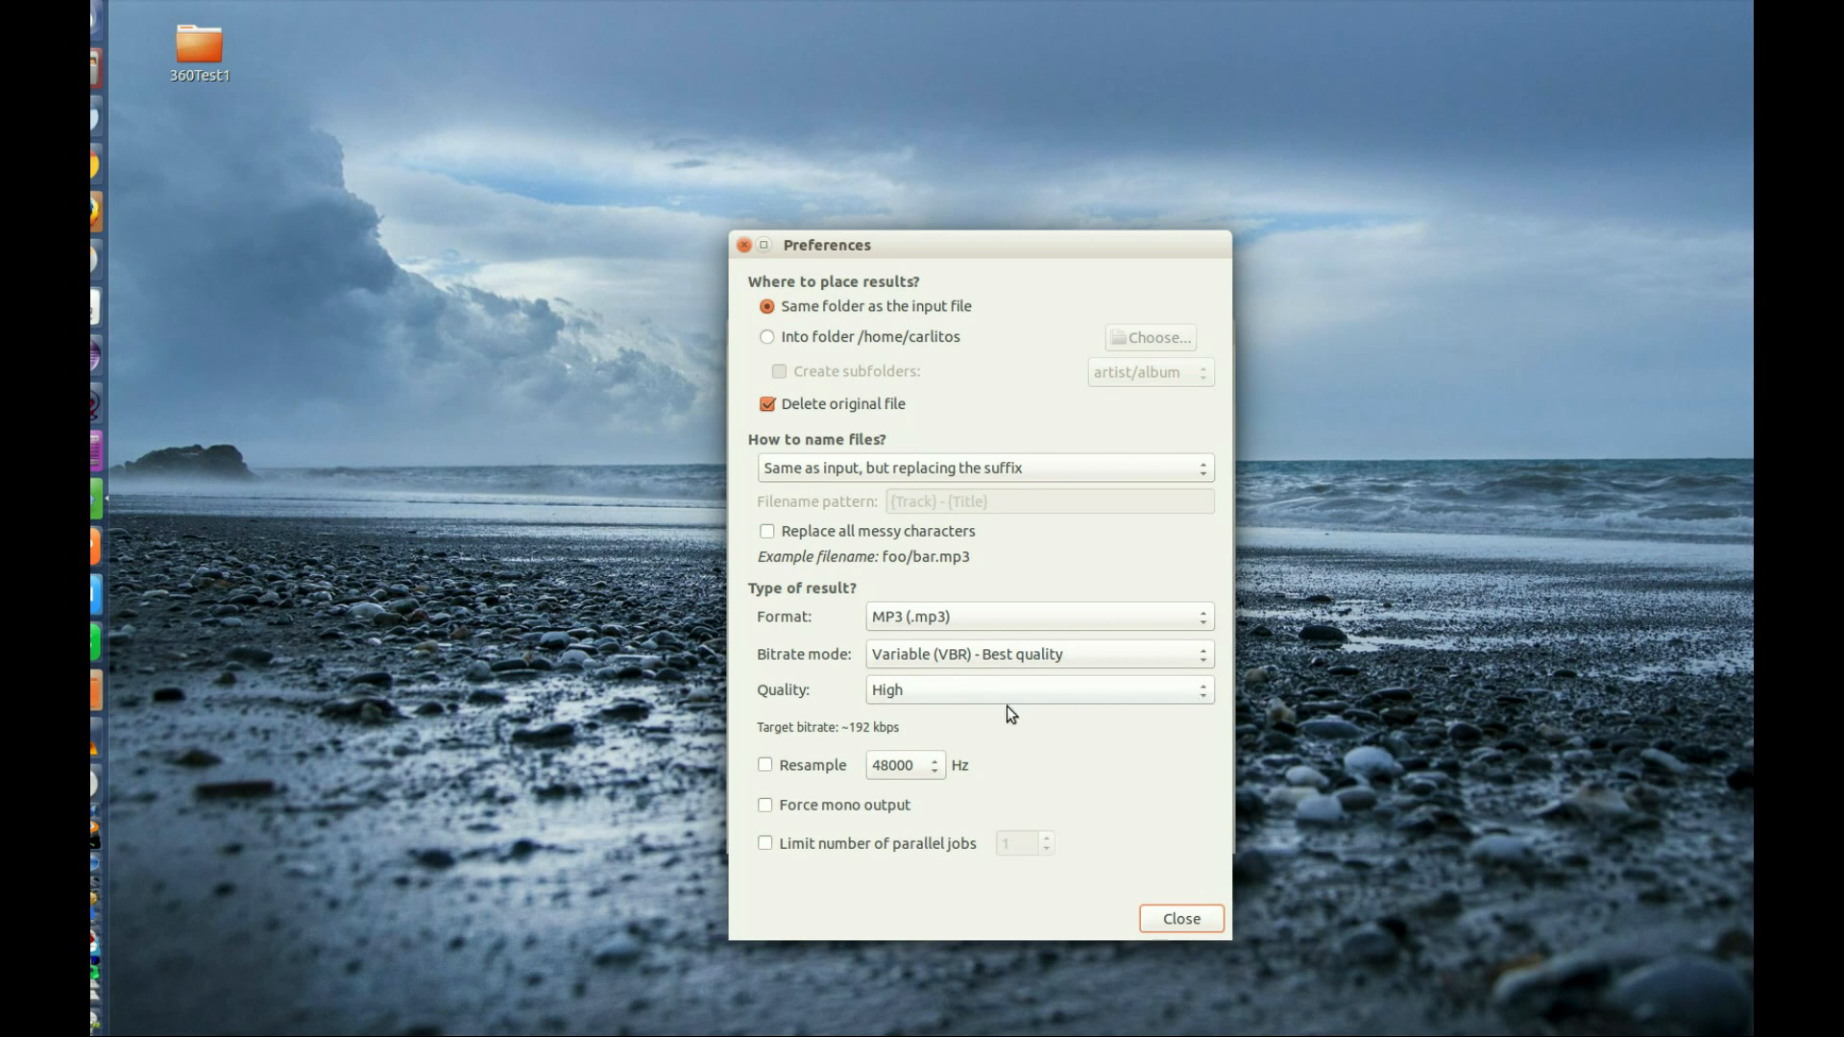
{"action": "mouse_move", "coordinate": [884, 459]}
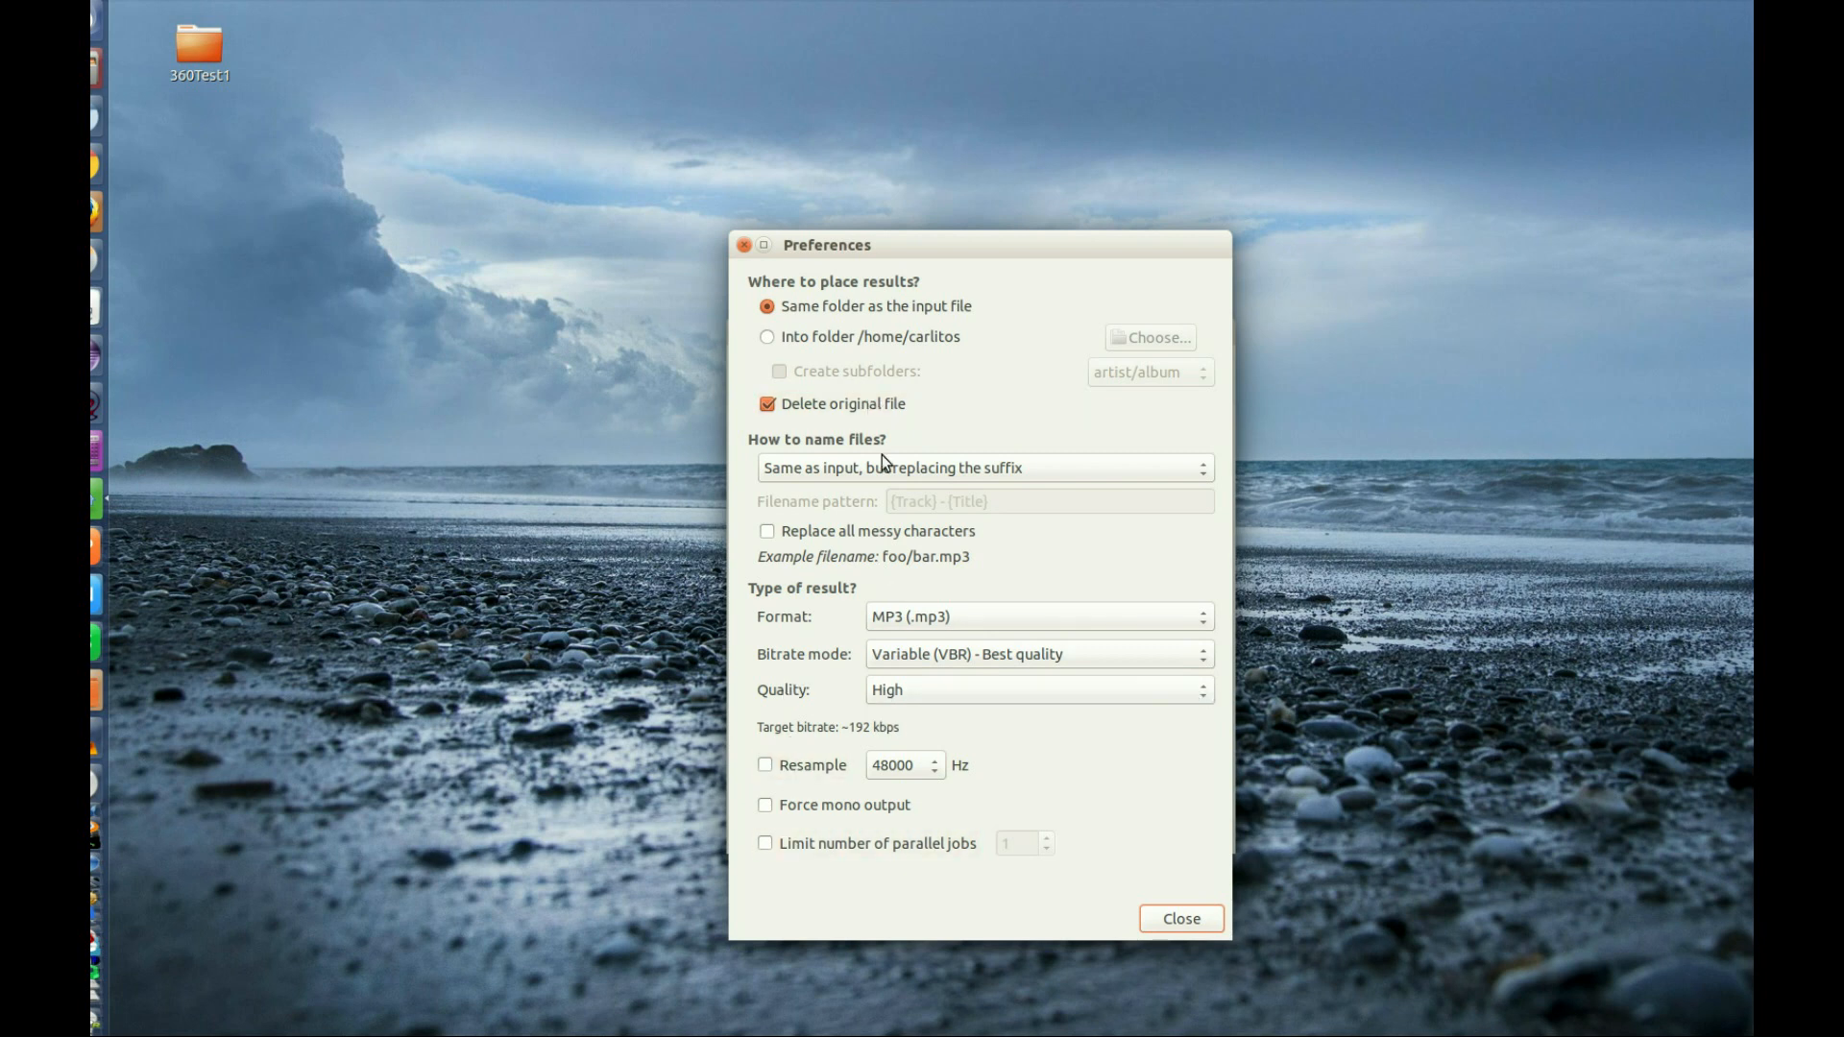
Close Preferences and add the 360Test1 folder's OGG tracks from the Desktop to the list
{"action": "left_click", "coordinate": [1180, 919]}
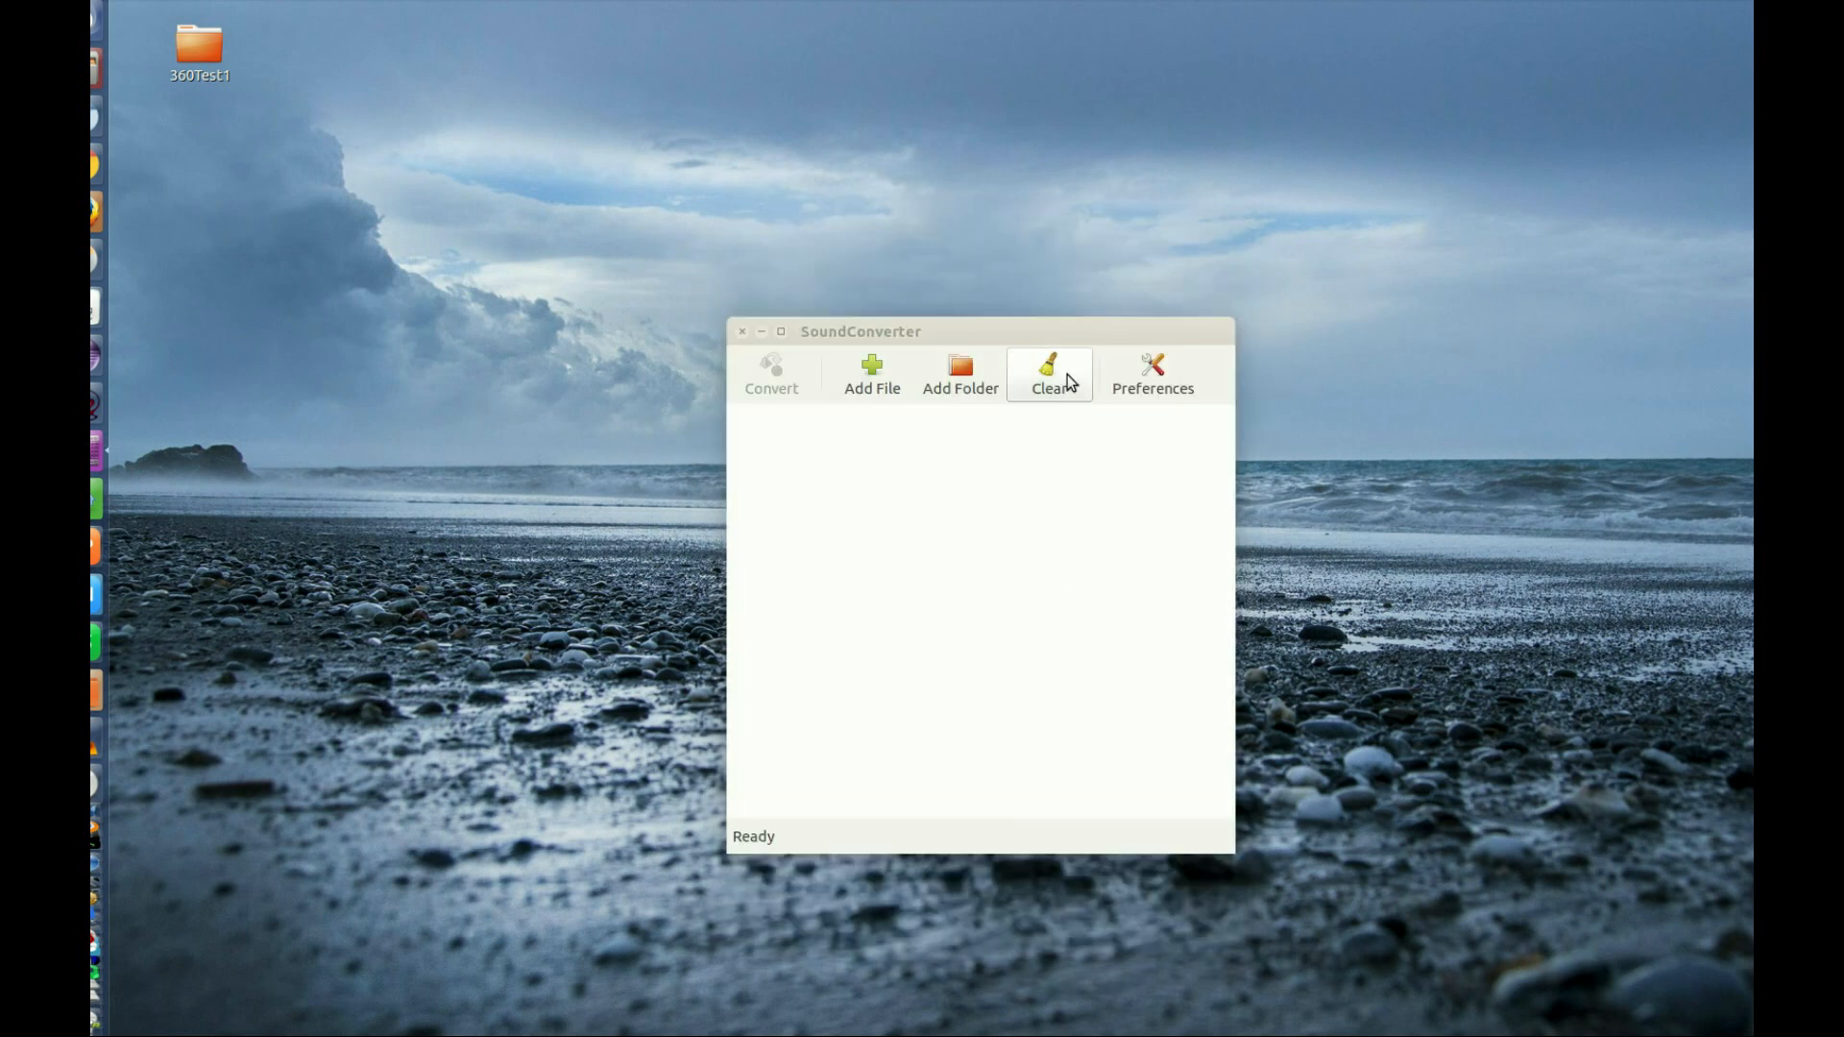
{"action": "mouse_move", "coordinate": [976, 290]}
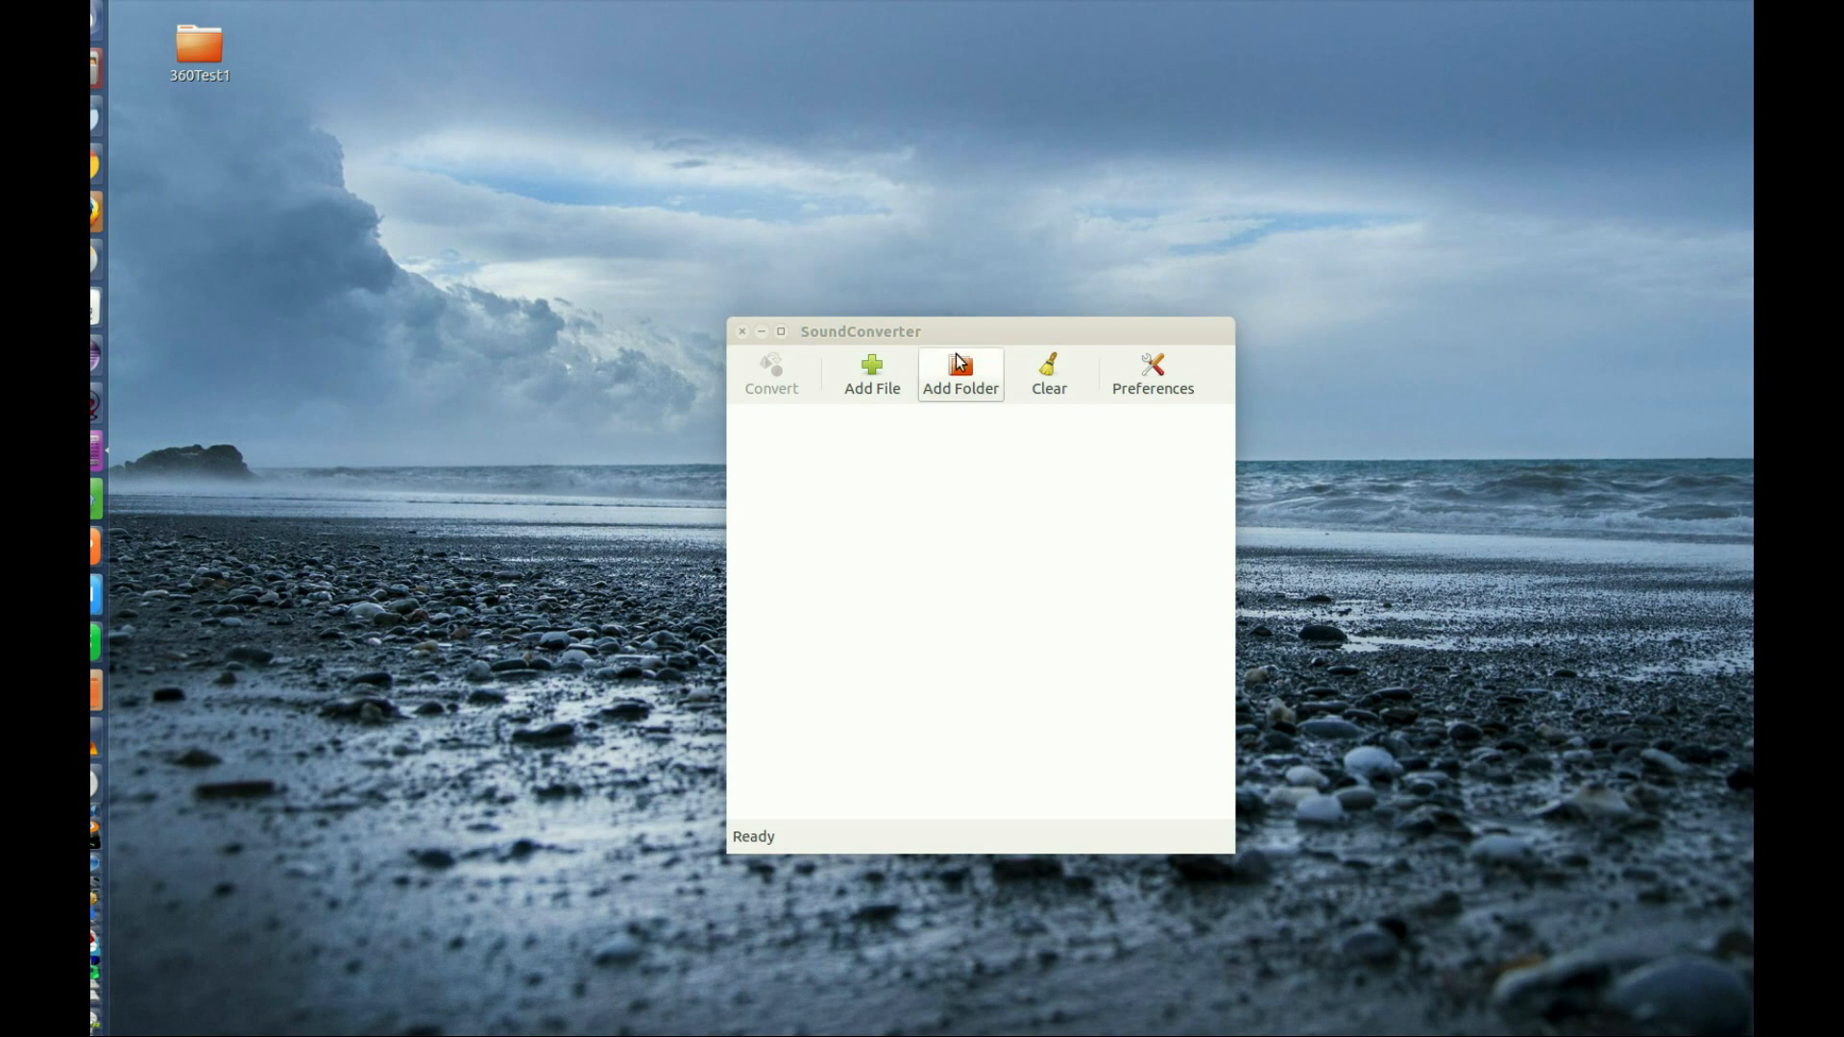
{"action": "left_click", "coordinate": [961, 371]}
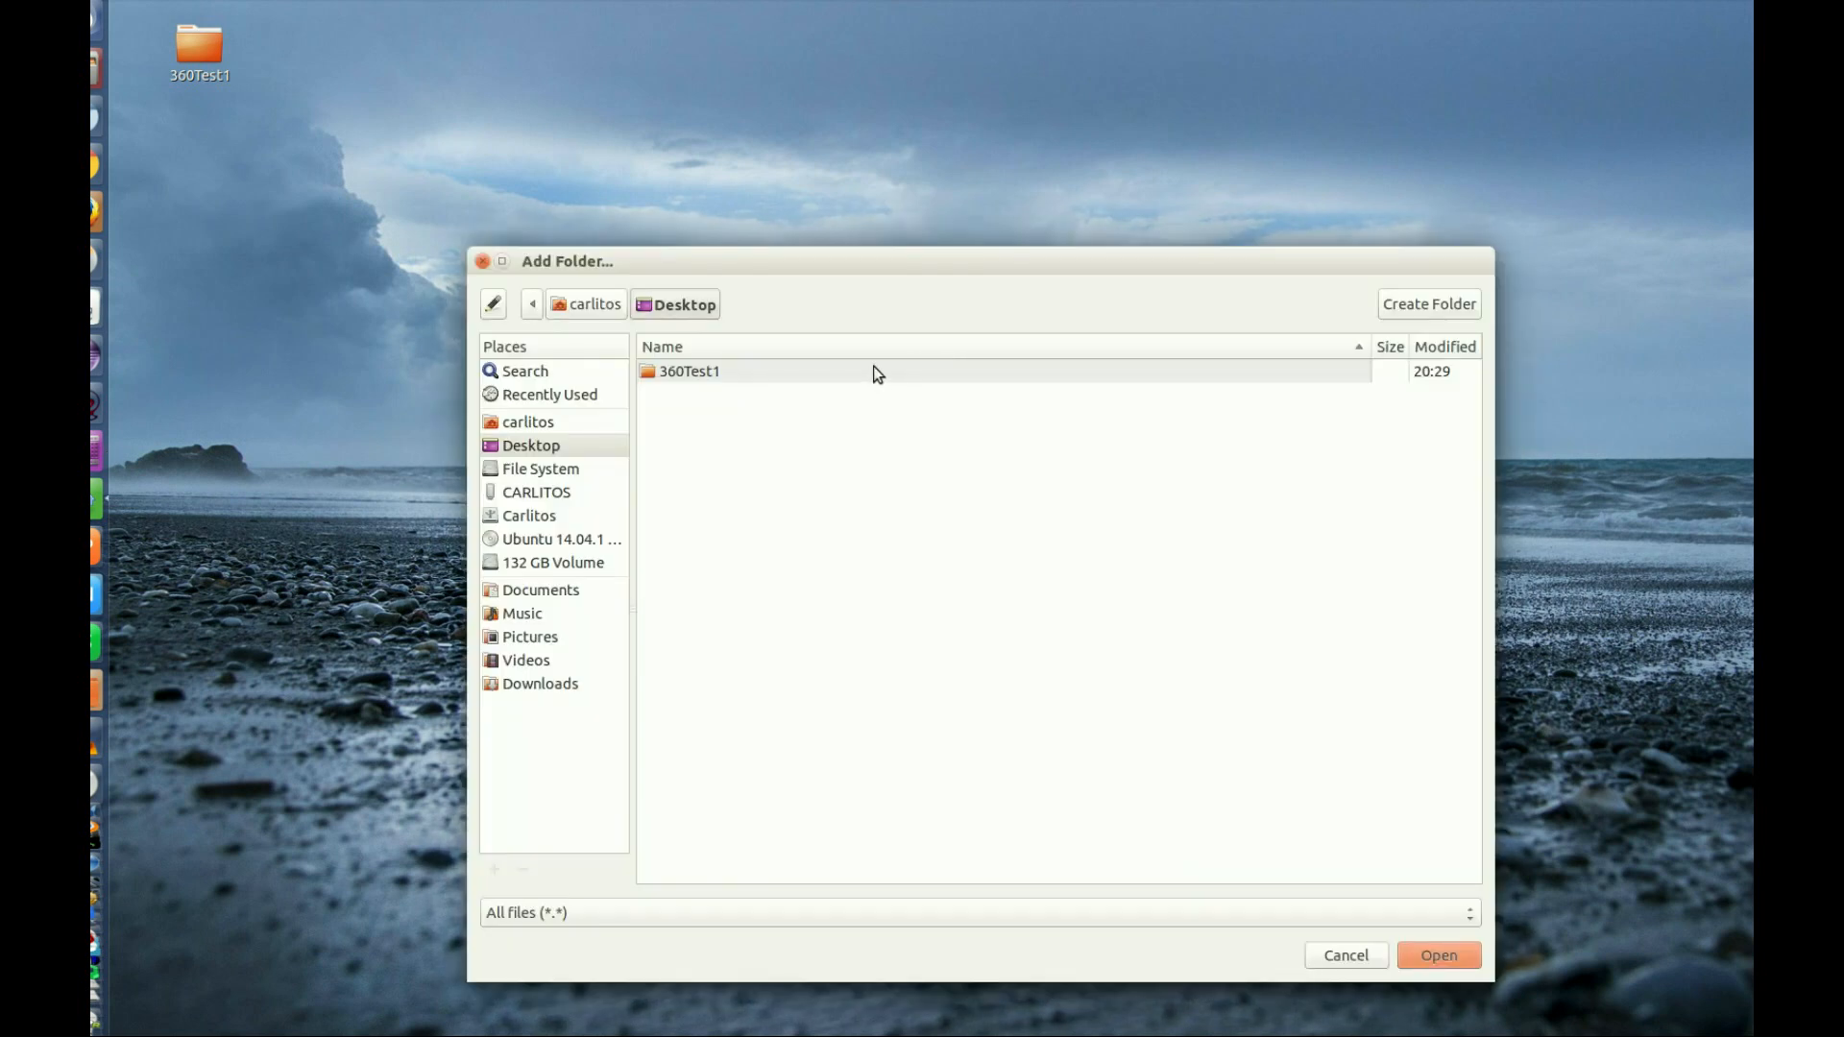
{"action": "left_click", "coordinate": [690, 371]}
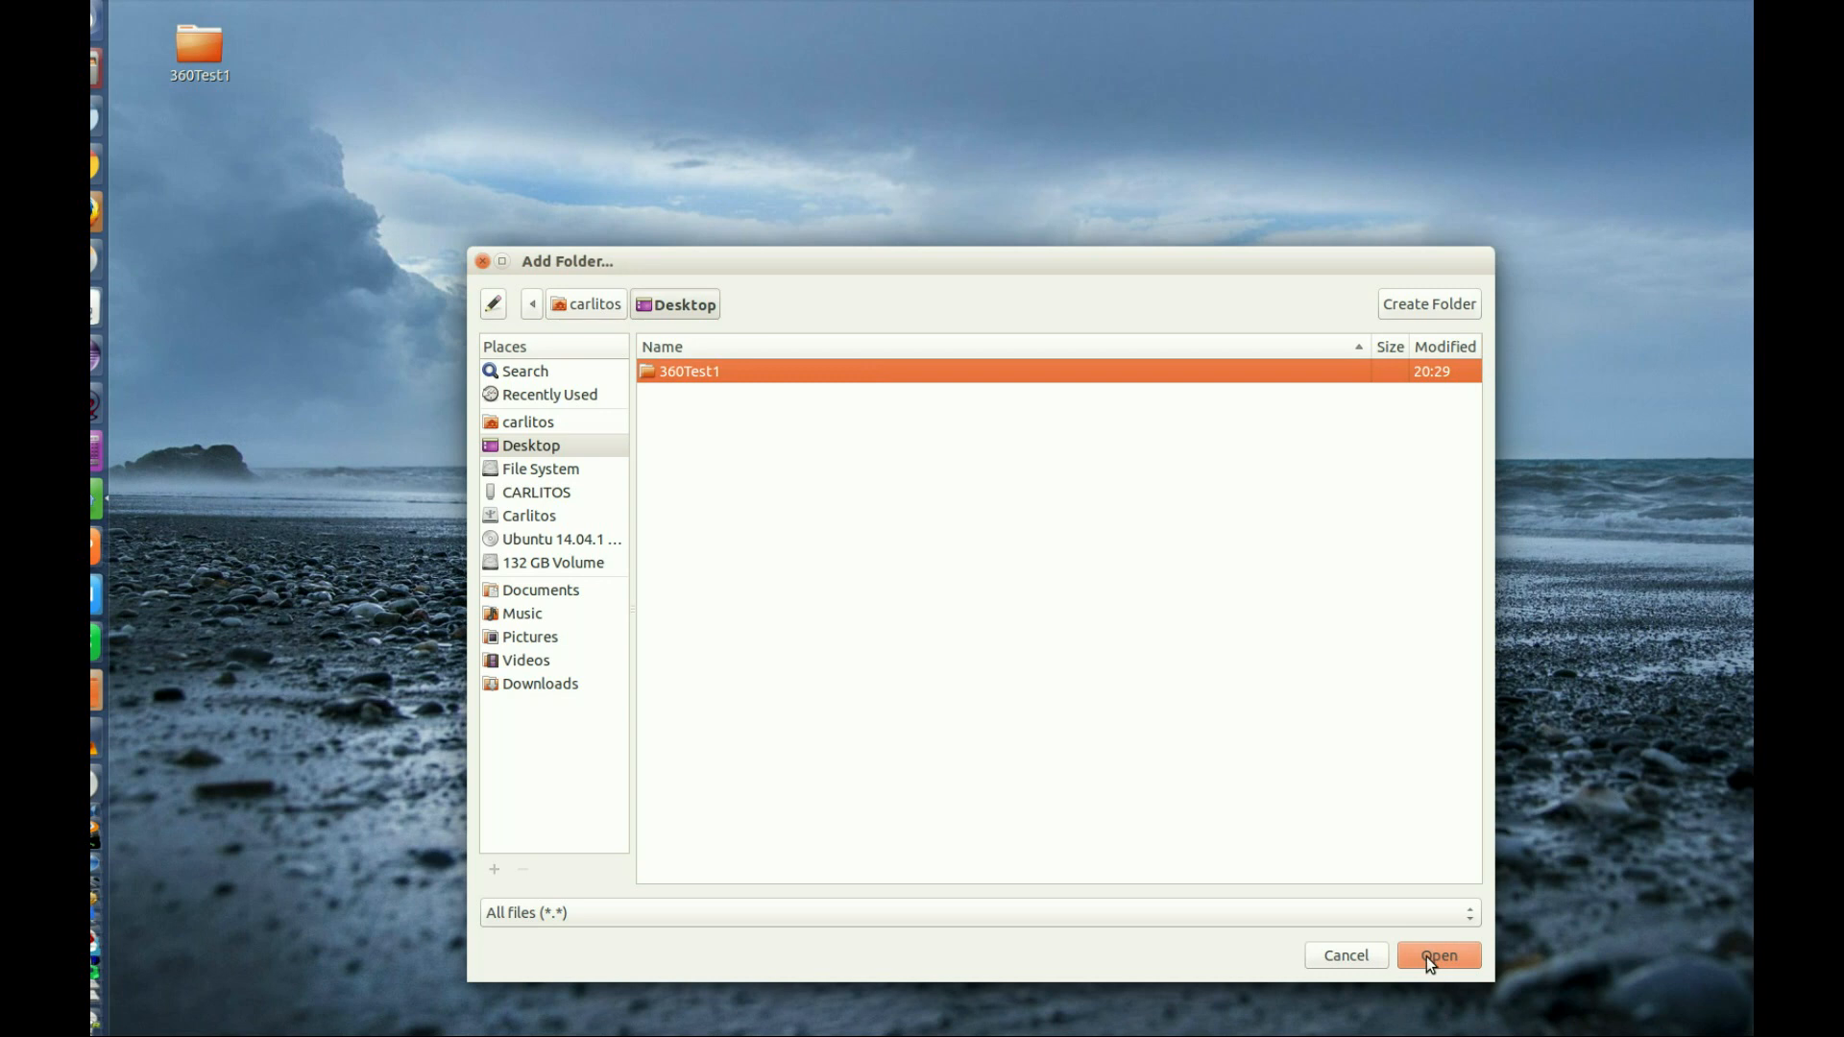
{"action": "left_click", "coordinate": [1437, 955]}
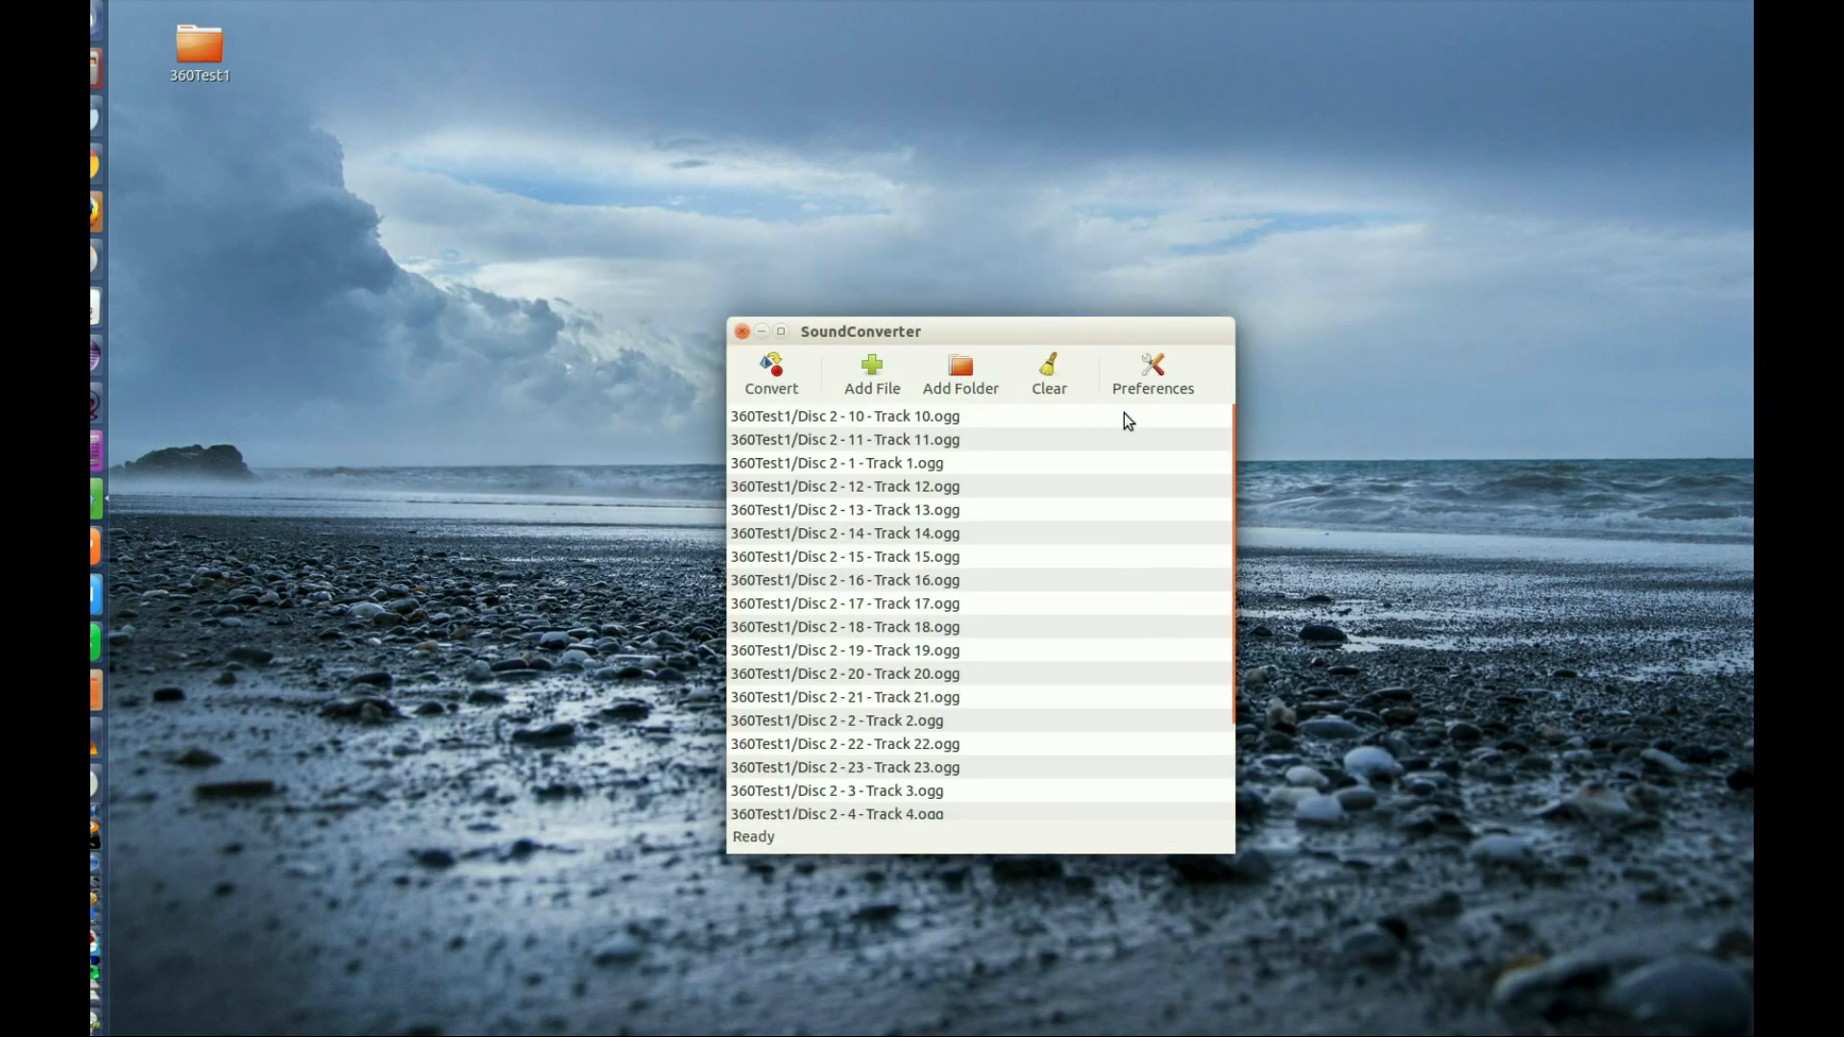
{"action": "mouse_move", "coordinate": [1049, 375]}
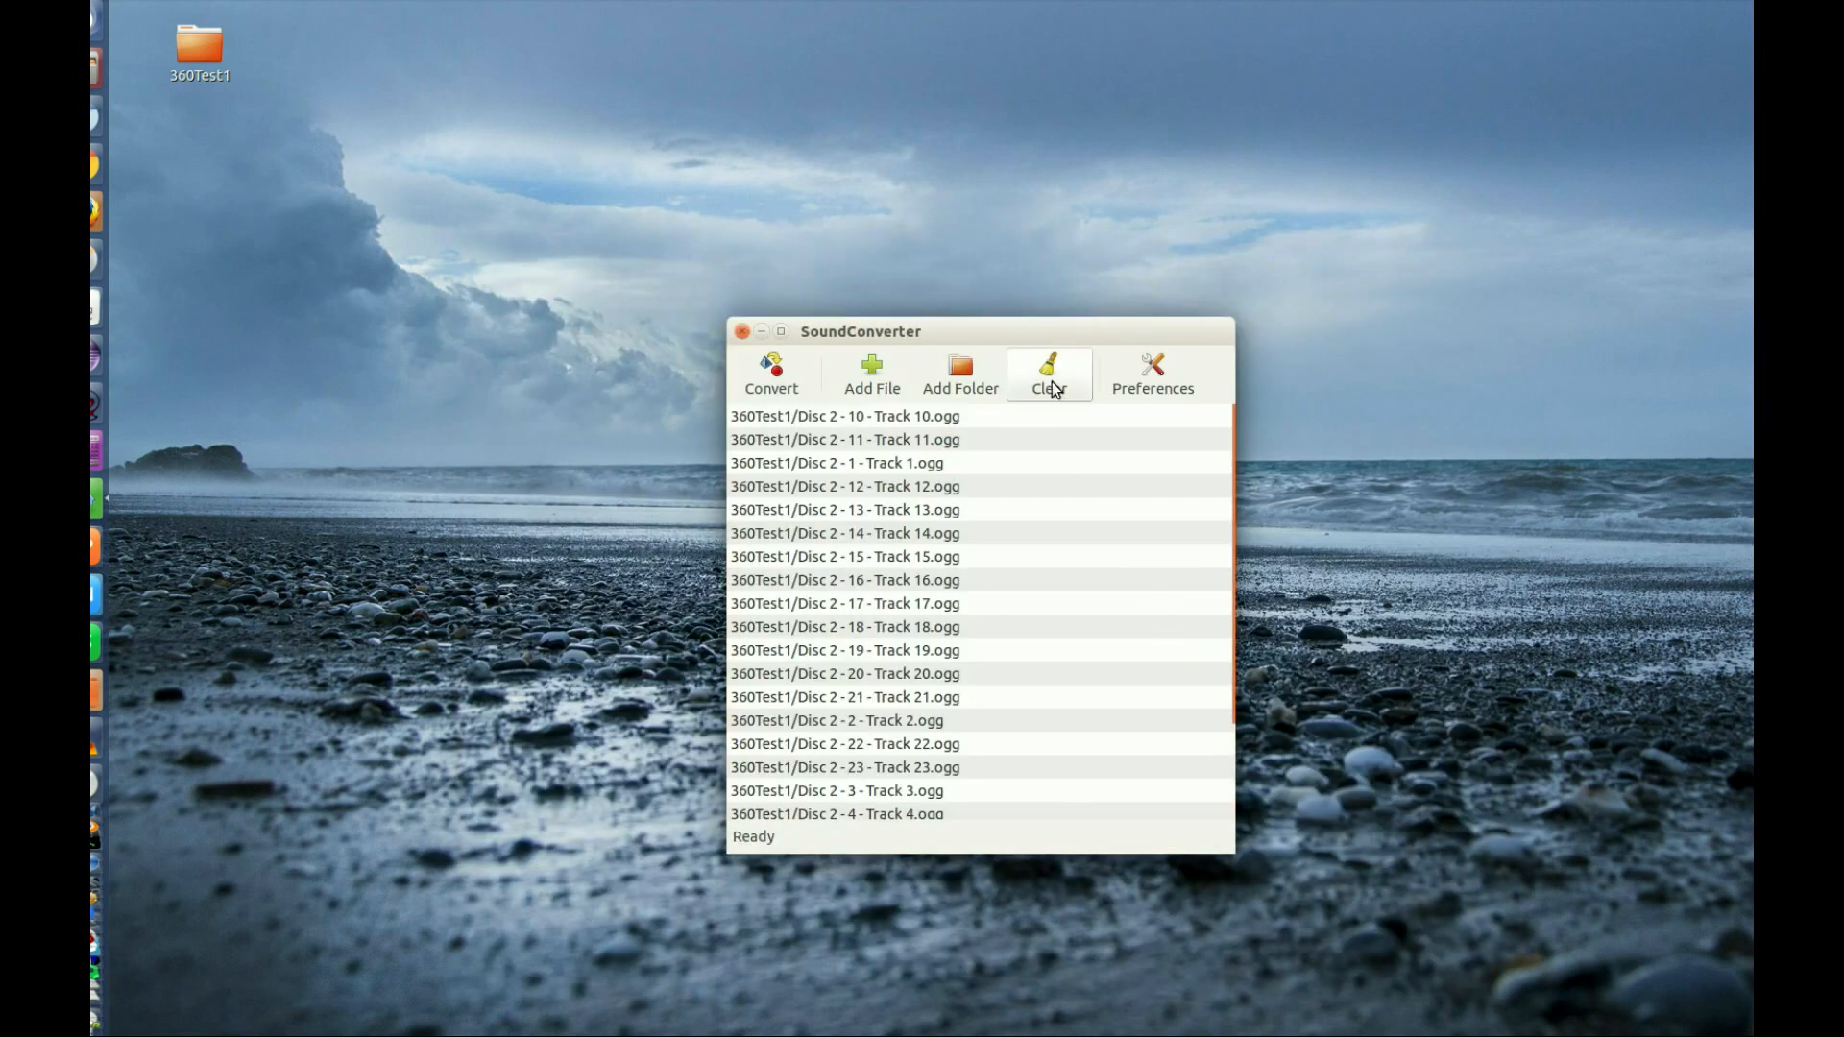
Clear the list and drag the 360Test1 folder from the desktop into SoundConverter
{"action": "left_click", "coordinate": [1047, 374]}
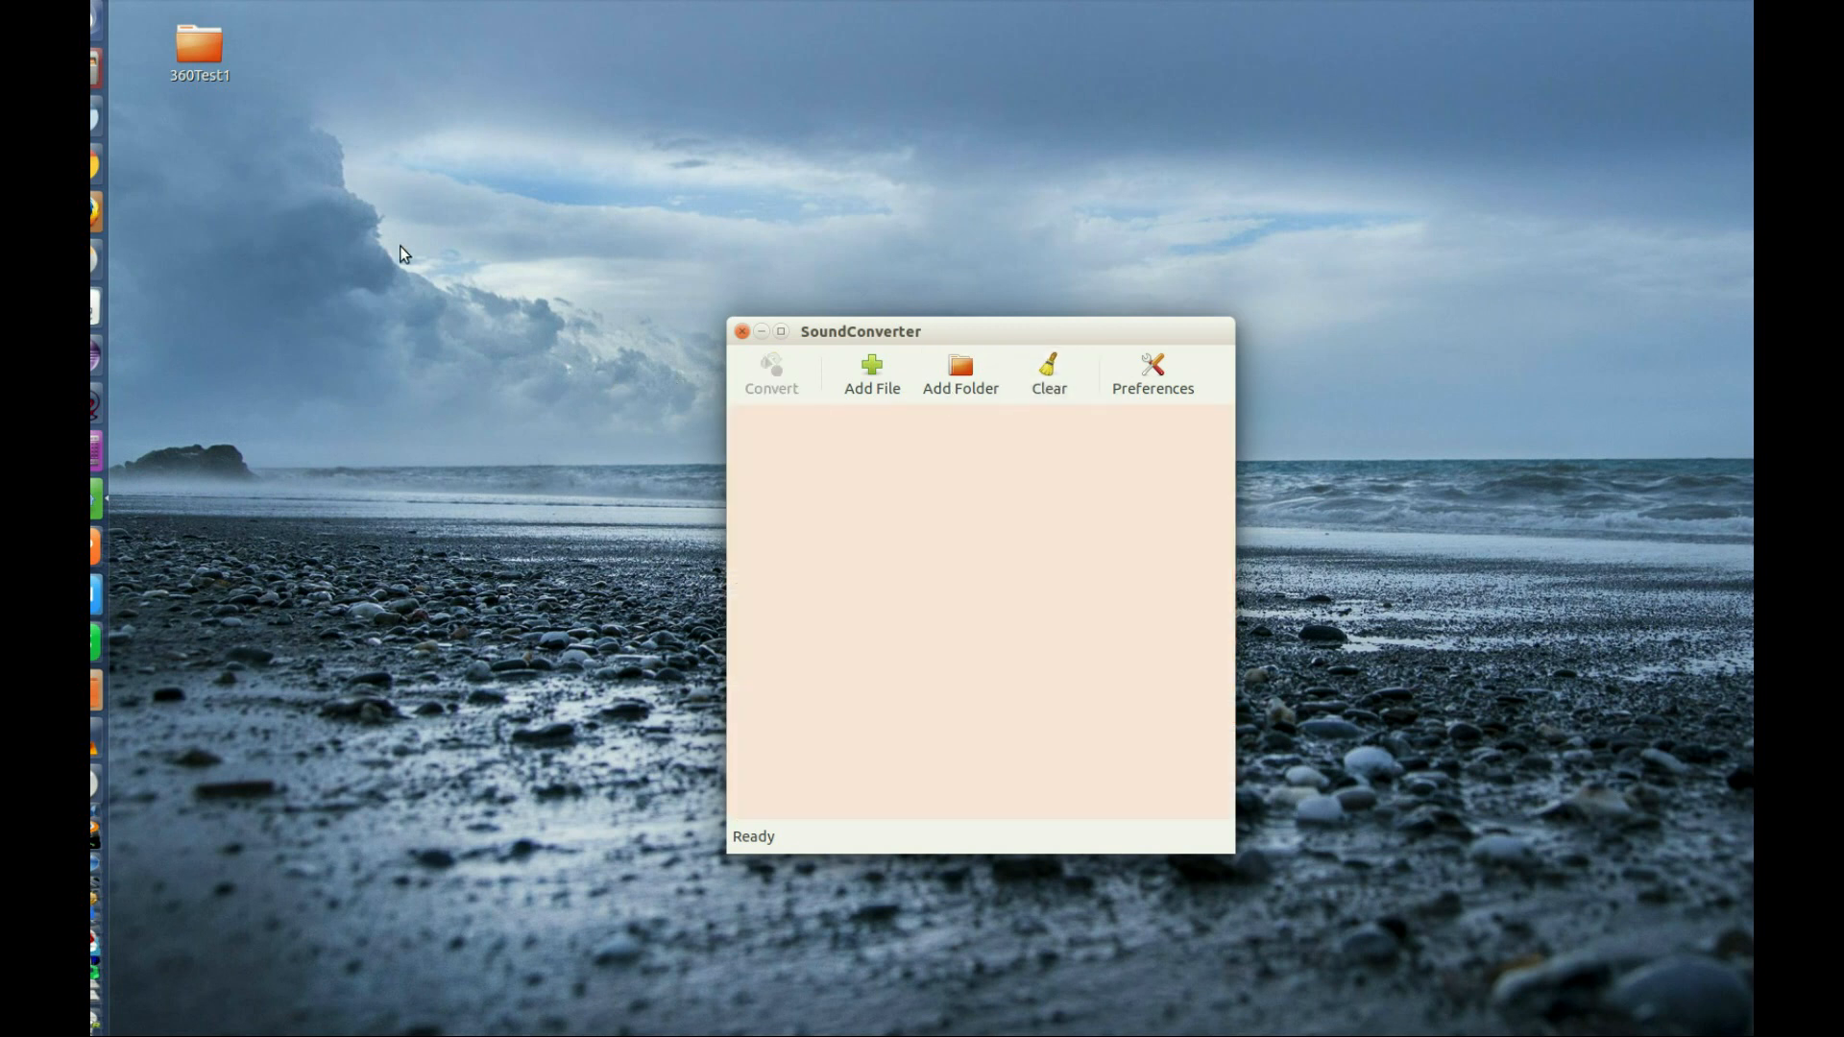
{"action": "left_click_drag", "start_coordinate": [198, 46], "coordinate": [1018, 555]}
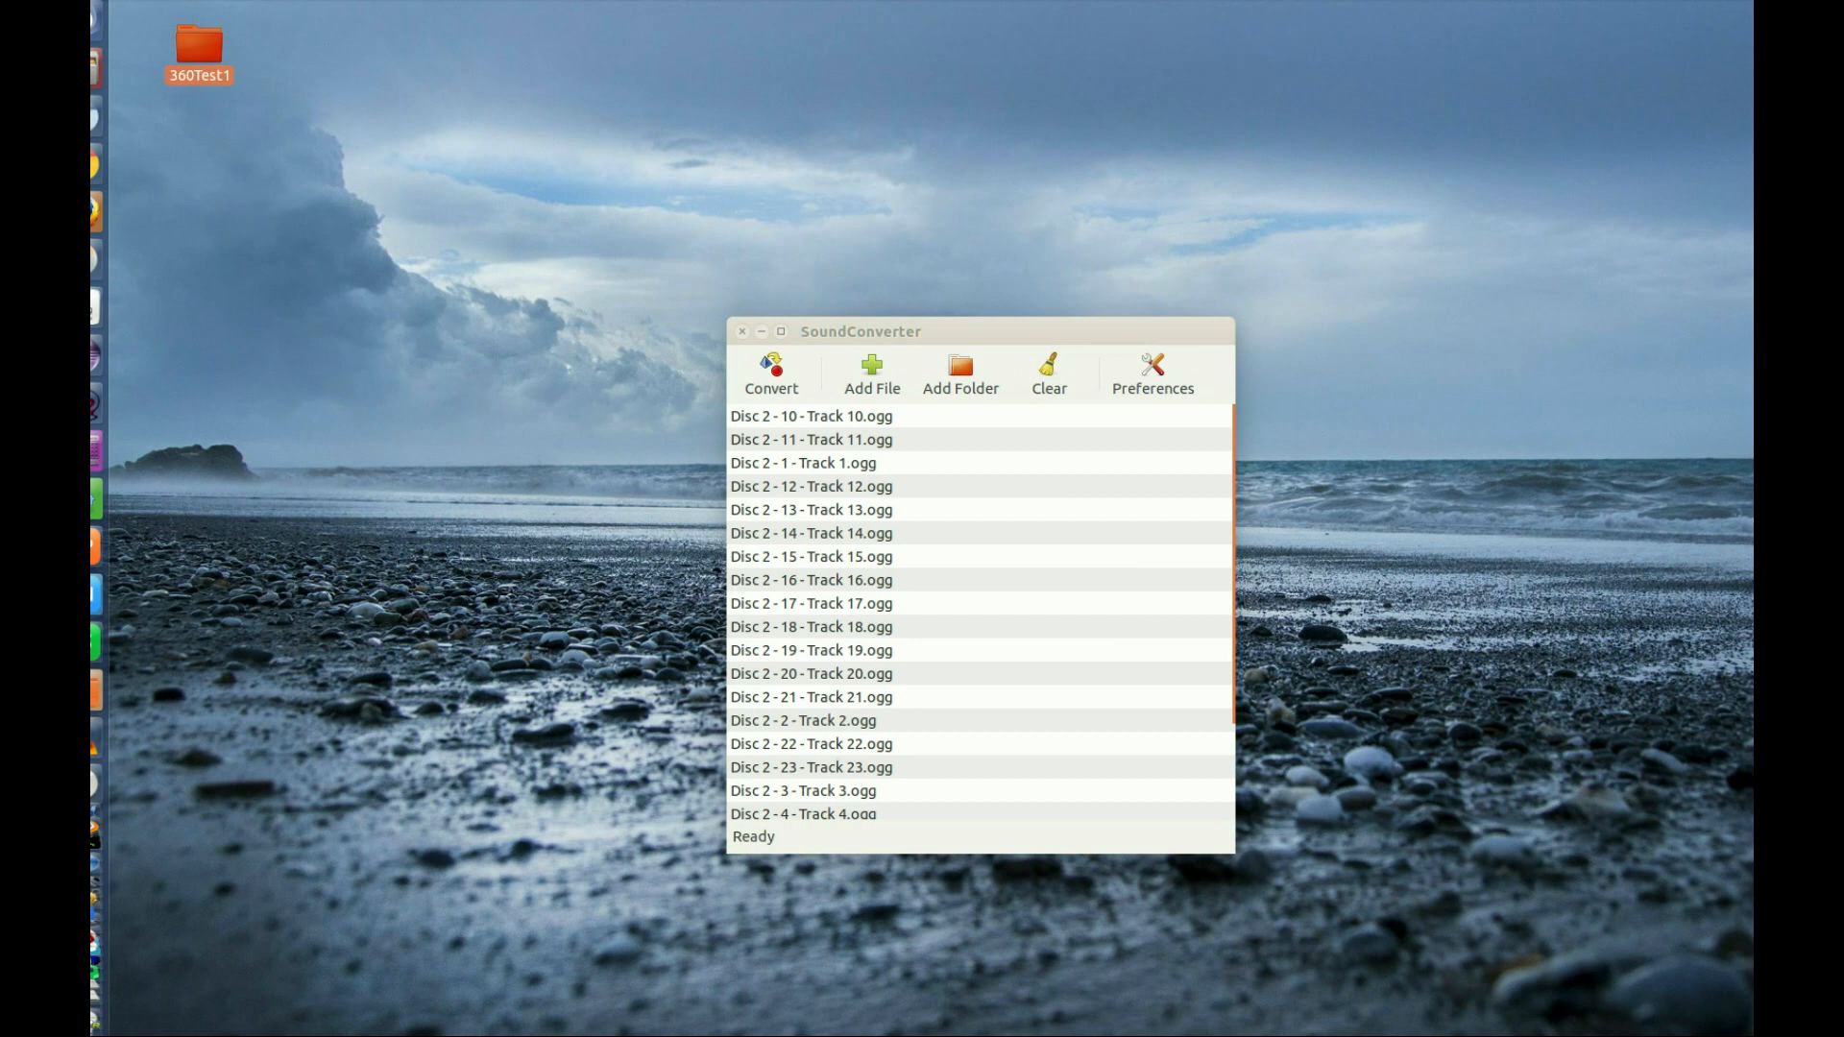
{"action": "mouse_move", "coordinate": [1245, 146]}
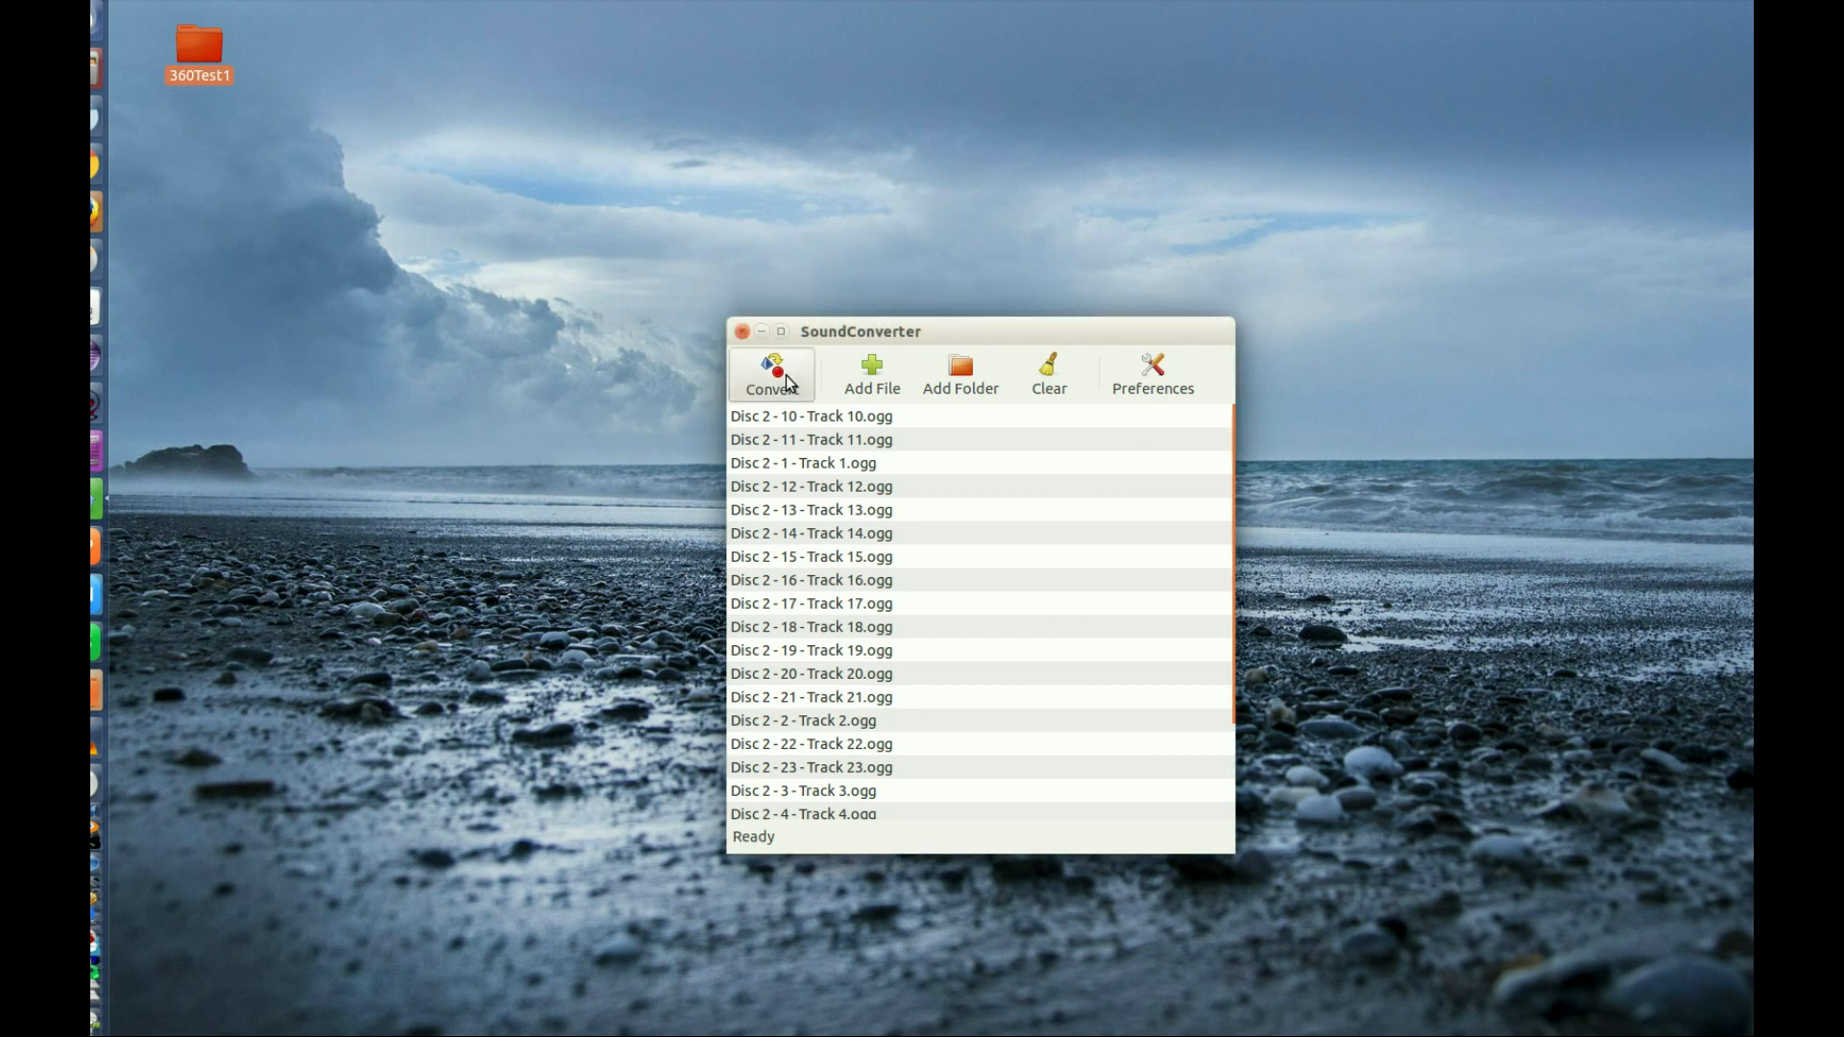
Convert all listed 360Test1 tracks to MP3, finishing in 1 m 6 s
{"action": "left_click", "coordinate": [772, 374]}
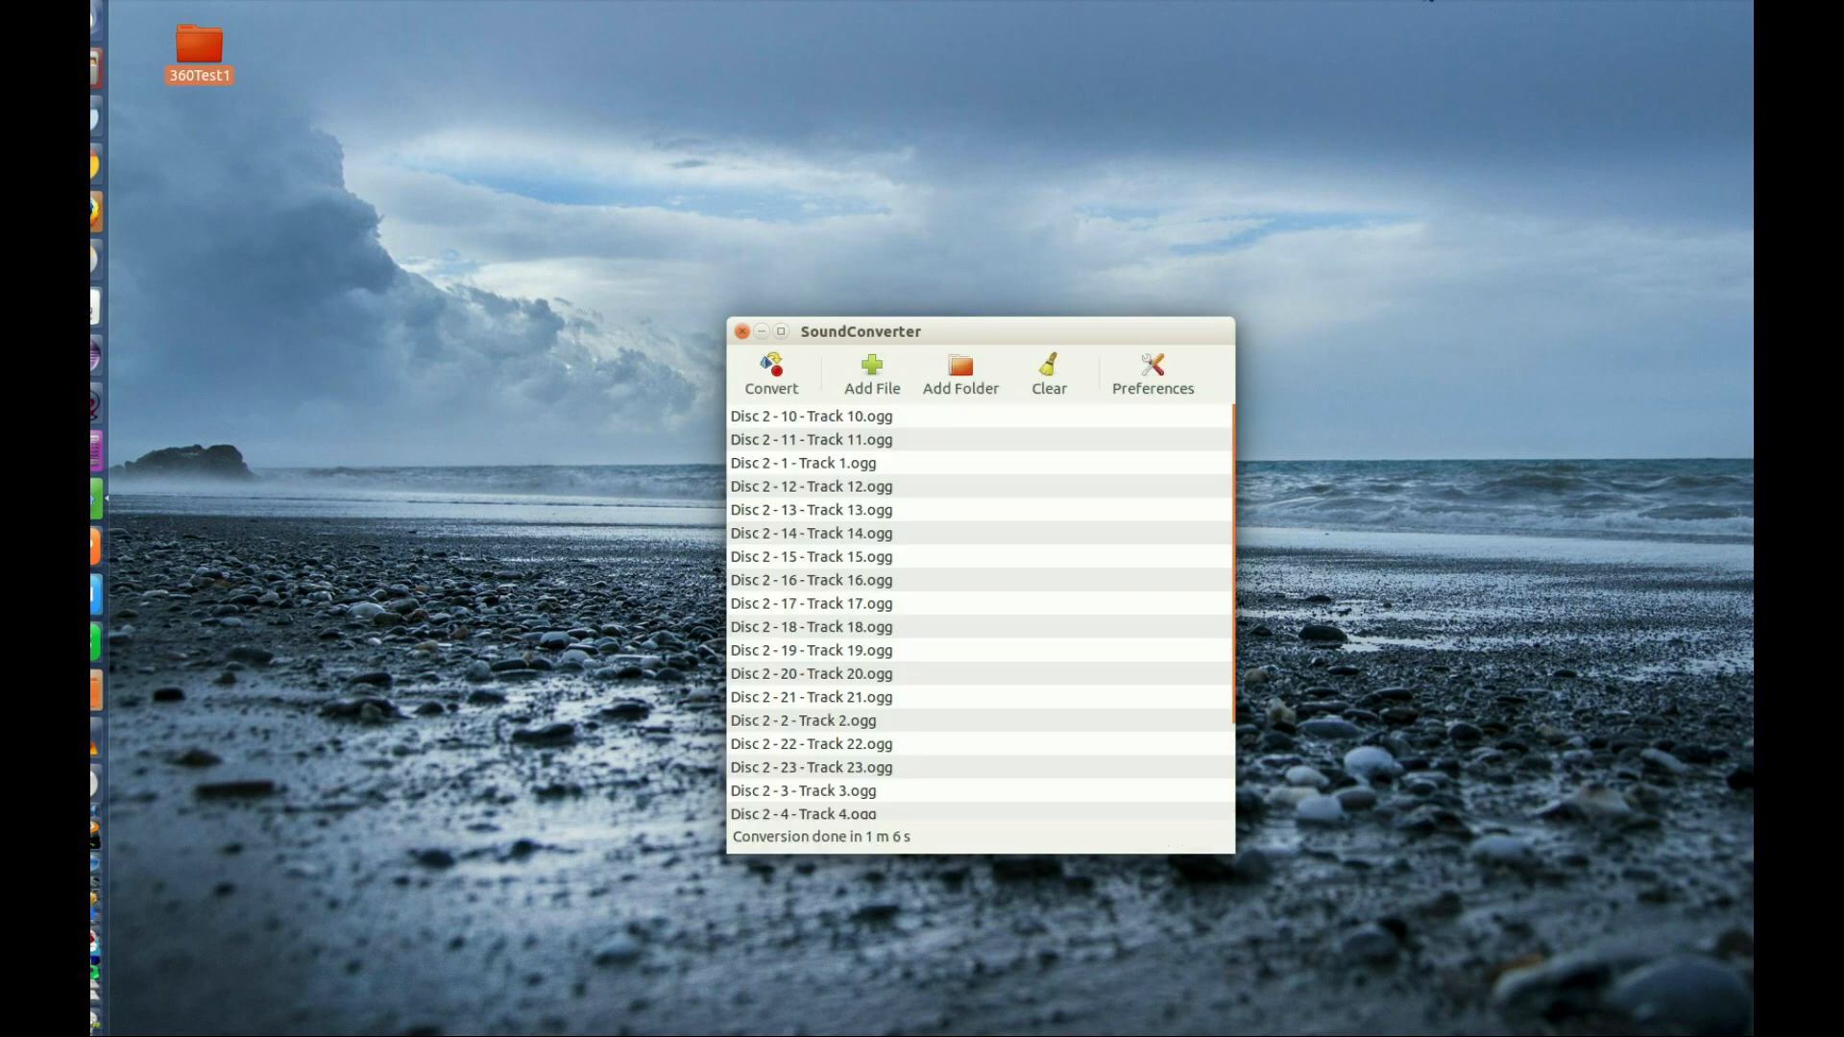
{"action": "mouse_move", "coordinate": [1128, 308]}
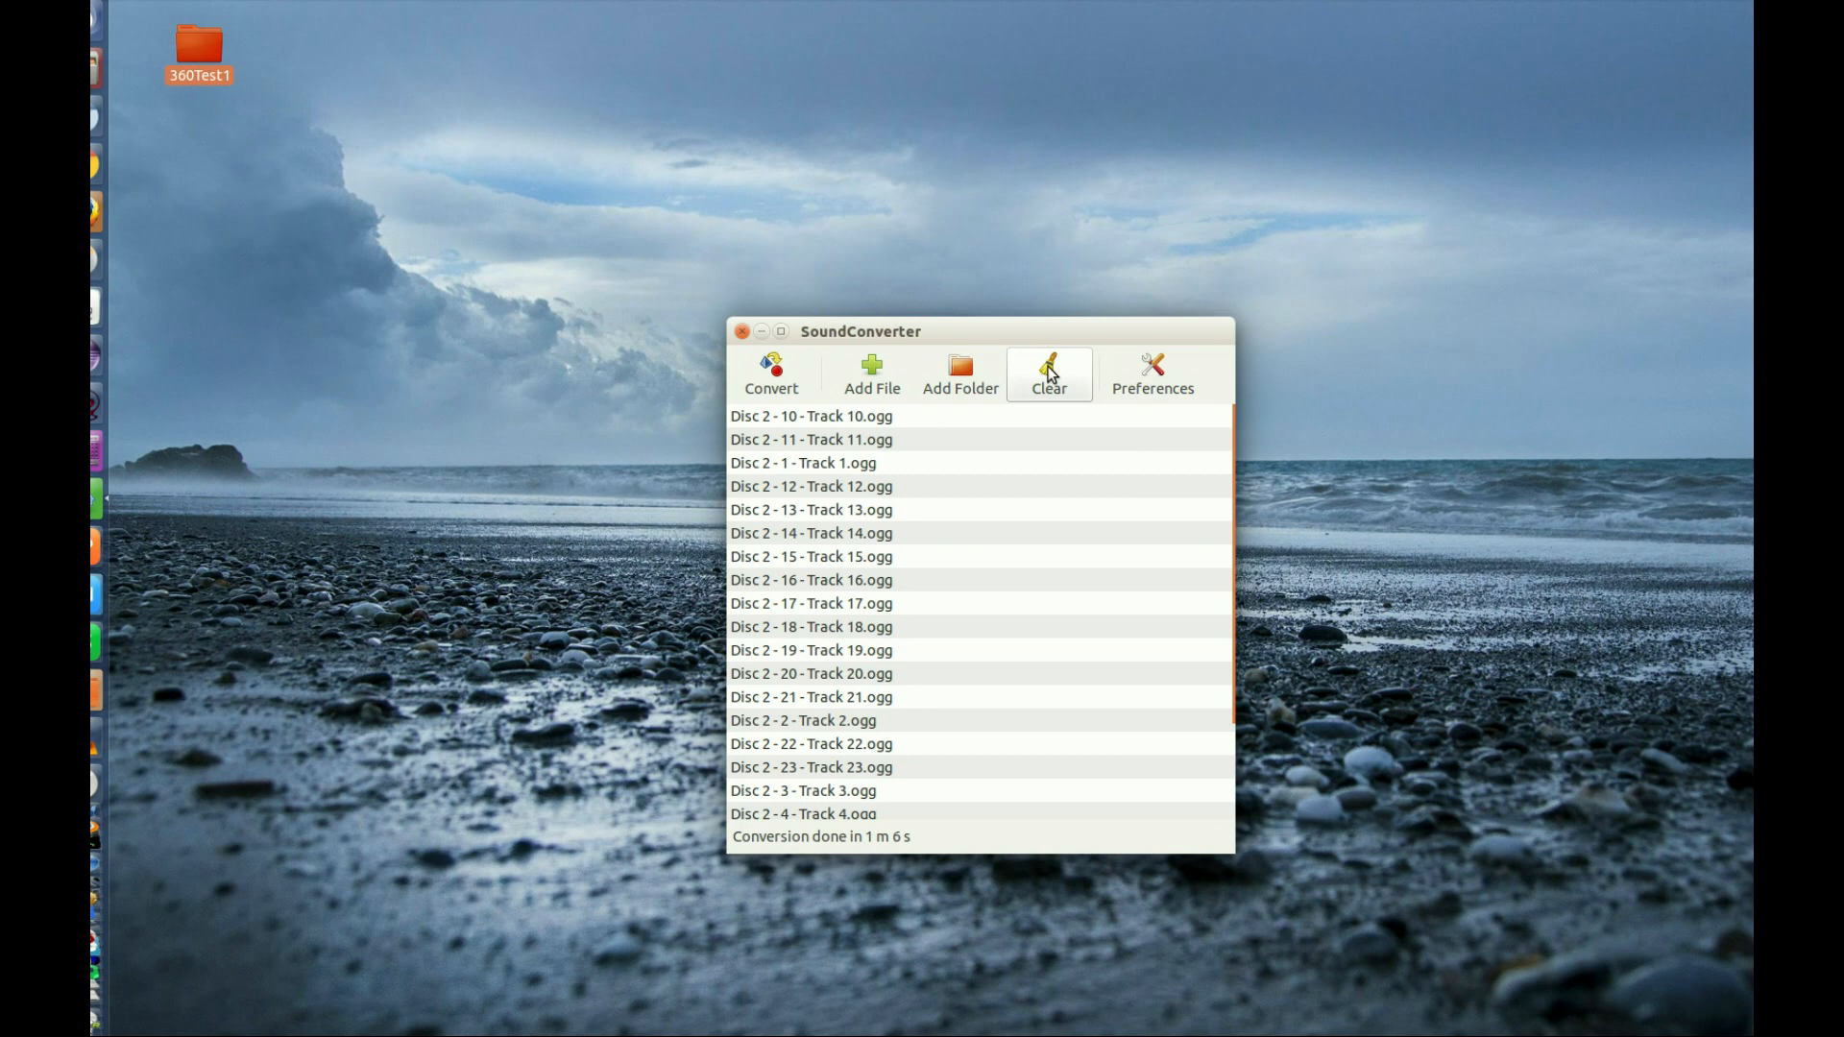
Clear the converted tracks and reopen the Add Folder dialog showing 360Test1 on the Desktop
{"action": "left_click", "coordinate": [1047, 374]}
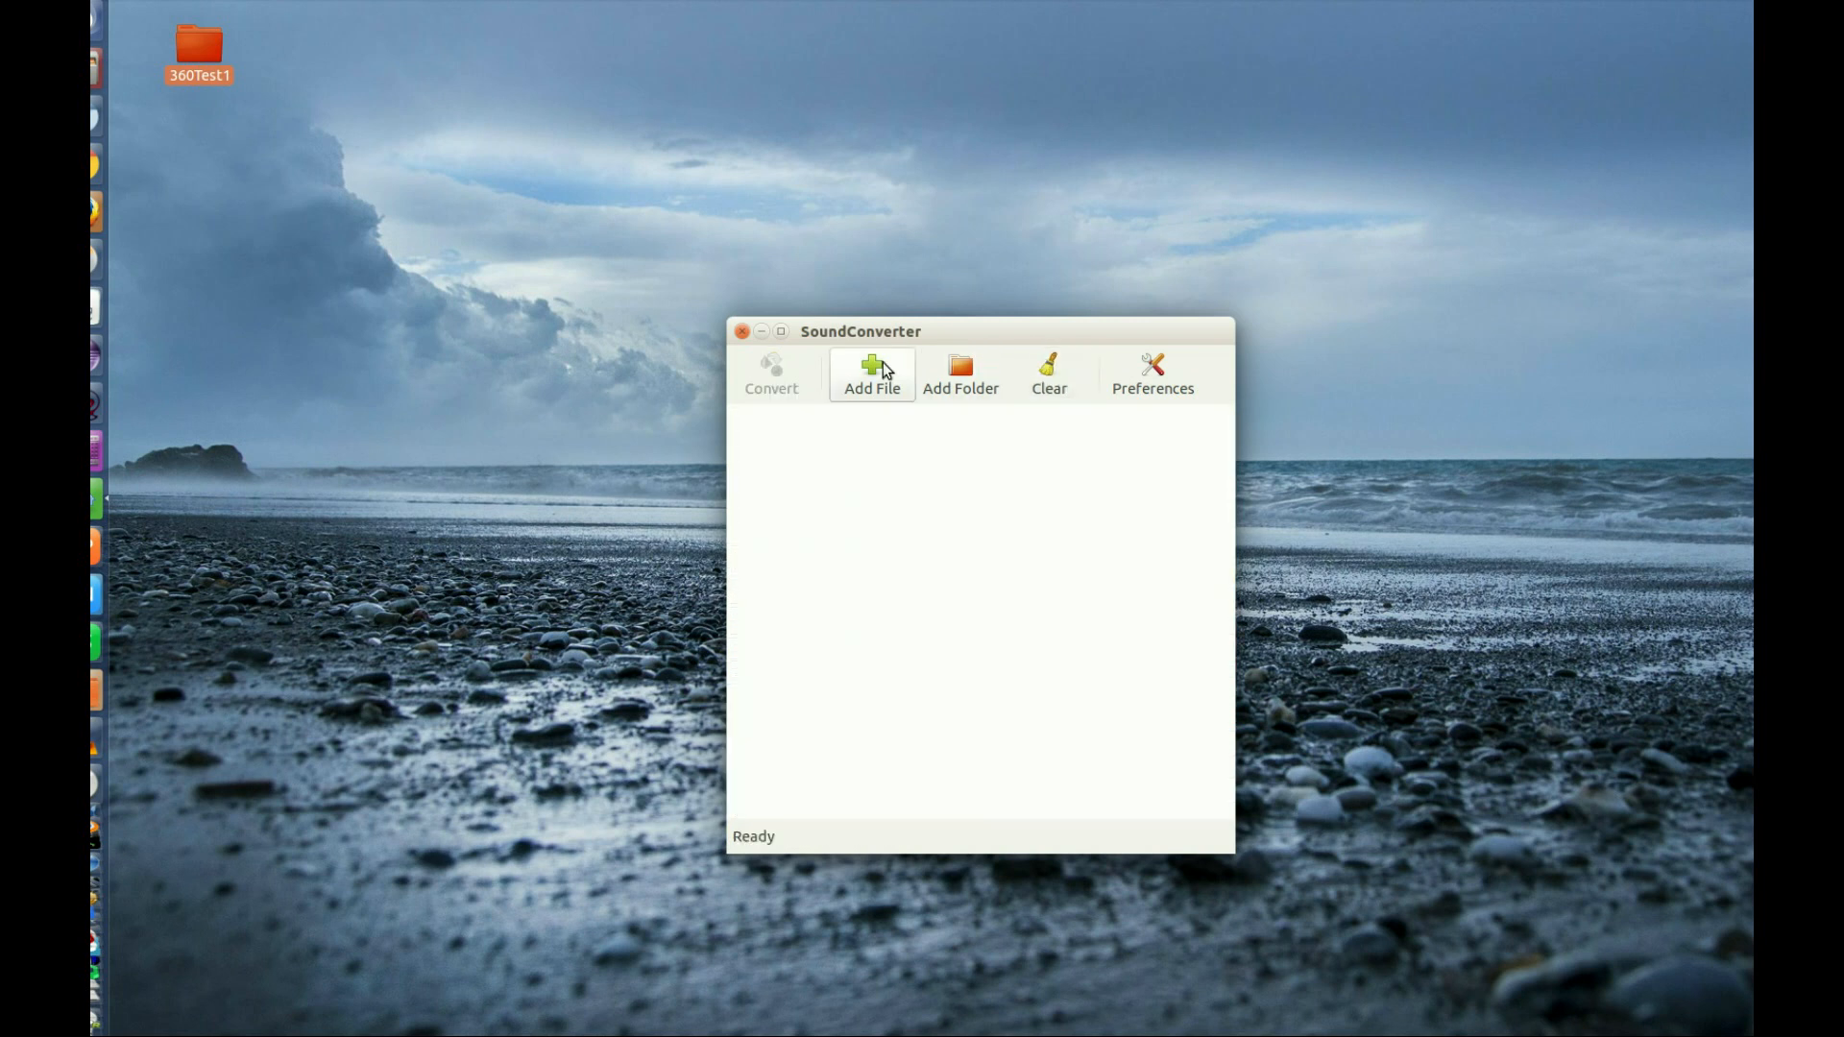
{"action": "mouse_move", "coordinate": [968, 300]}
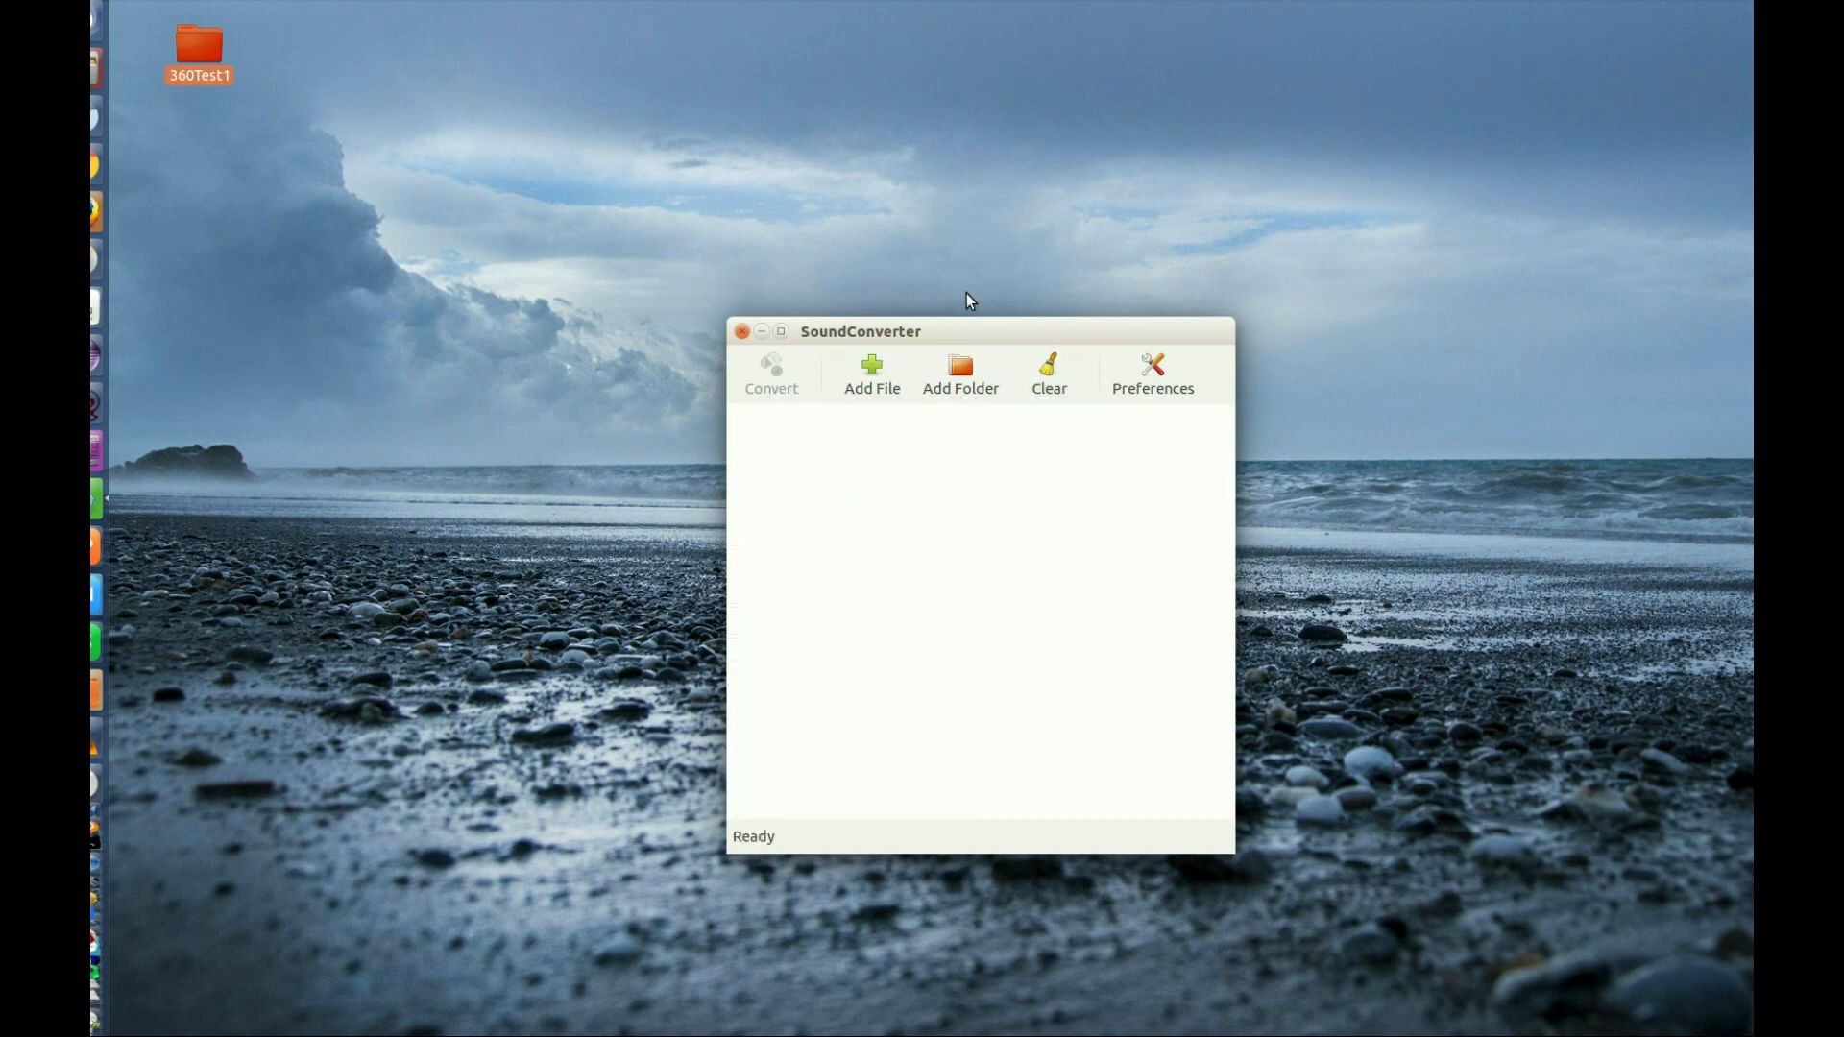
{"action": "left_click", "coordinate": [959, 375]}
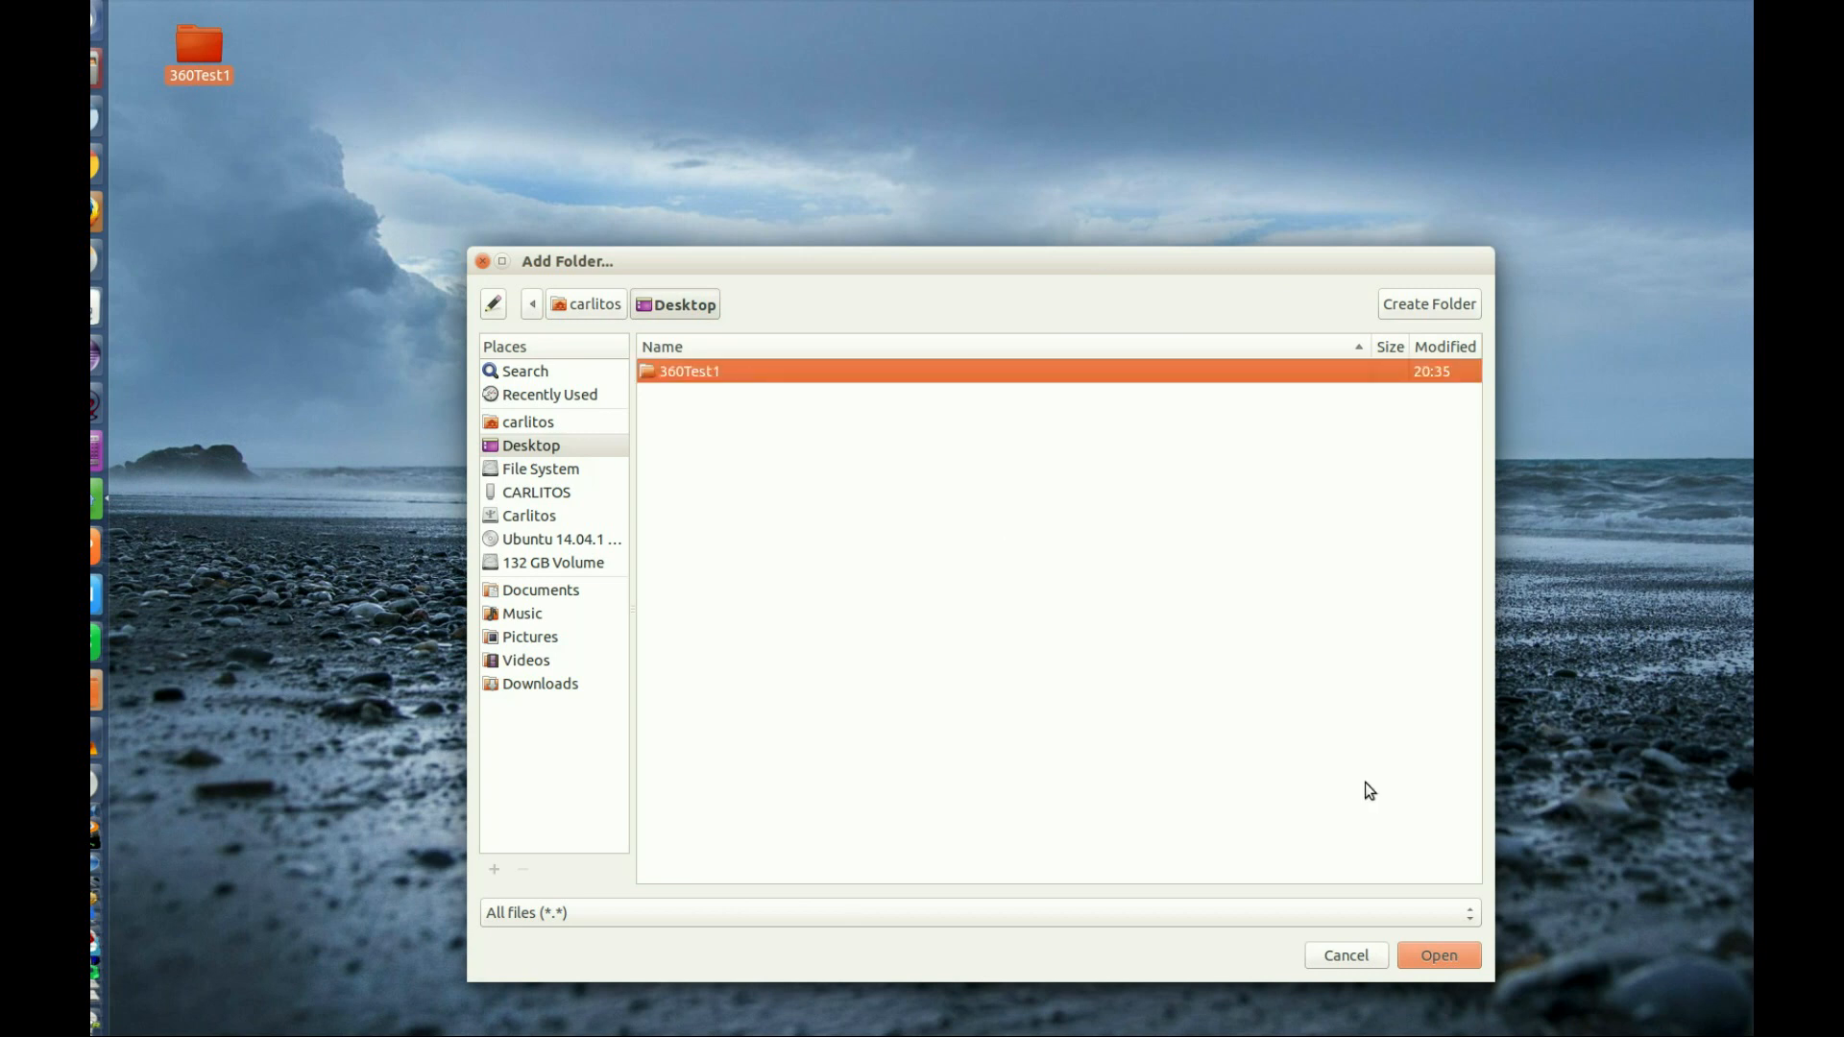